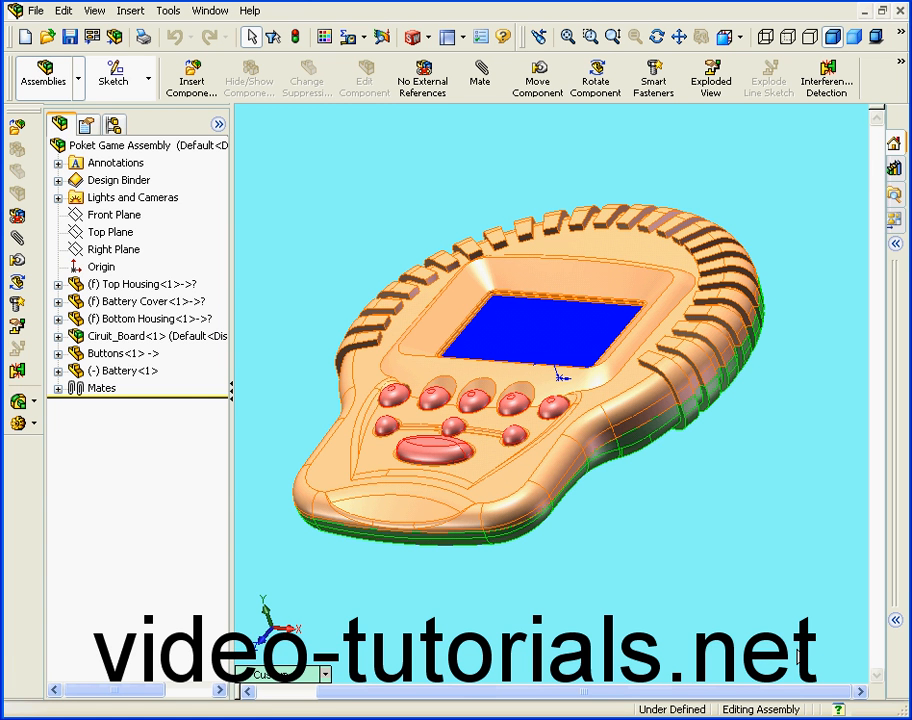
- Begin in-context editing of the Top Housing part from the assembly tree
right_click(130, 284)
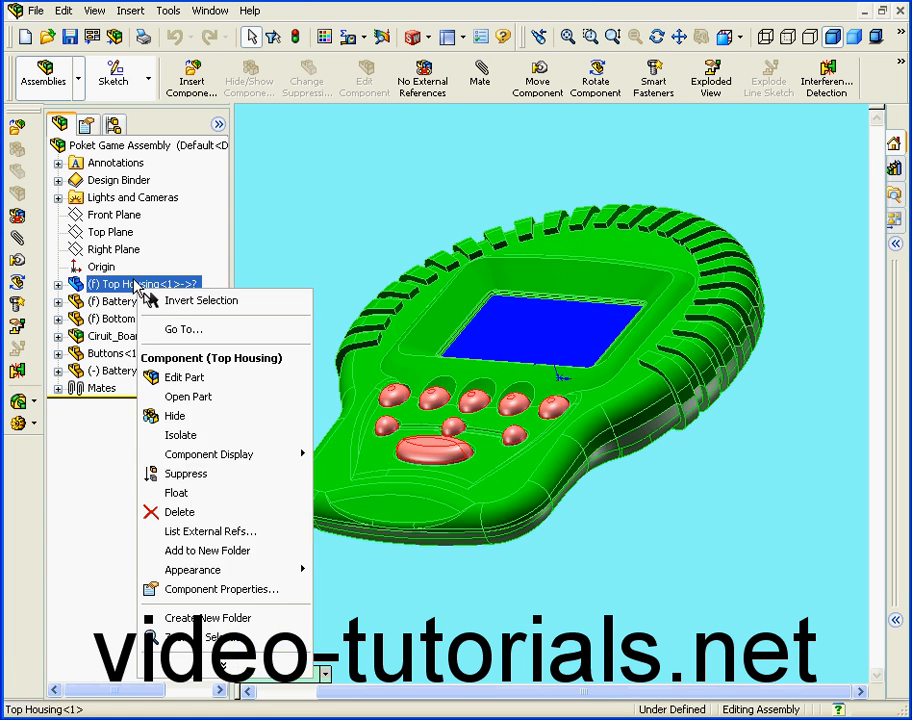
left_click(184, 377)
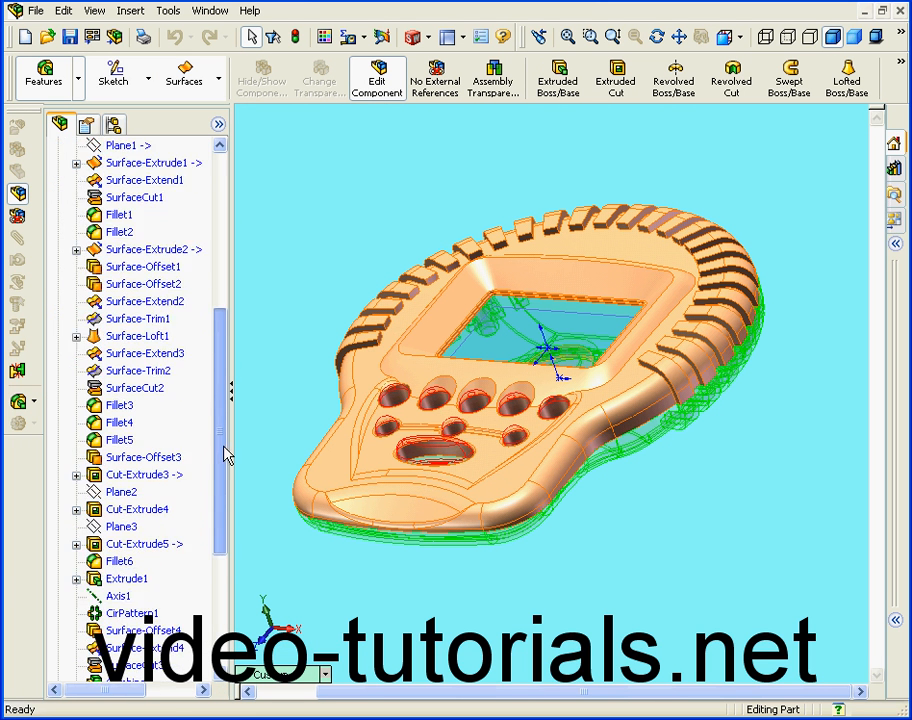
- Create a 0.50 mm offset surface of the face surrounding the LCD opening
scroll("down", 3)
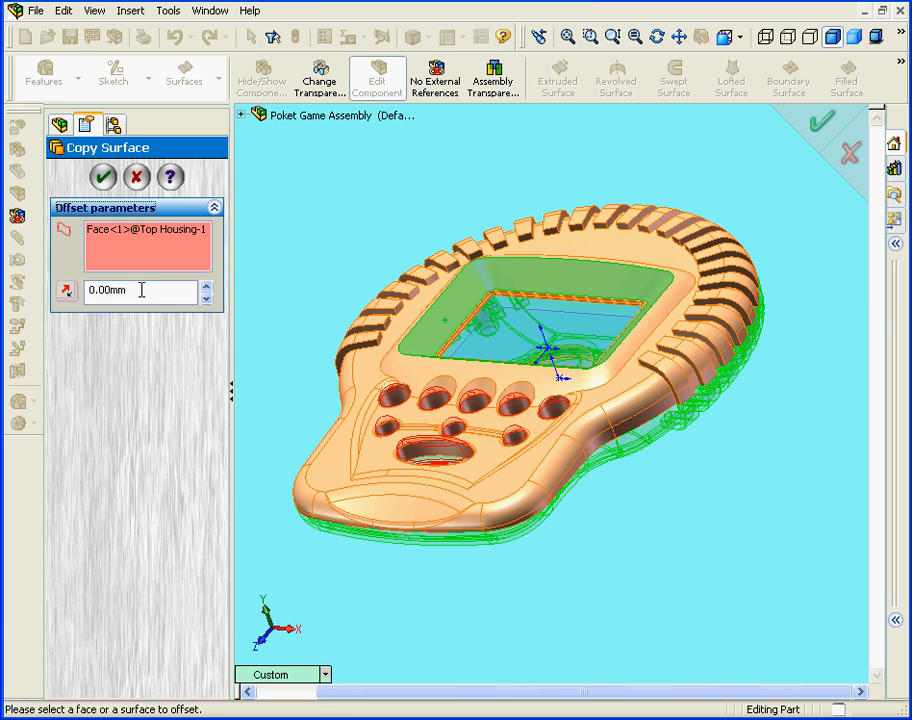
mouse_move(15, 281)
type("0.5")
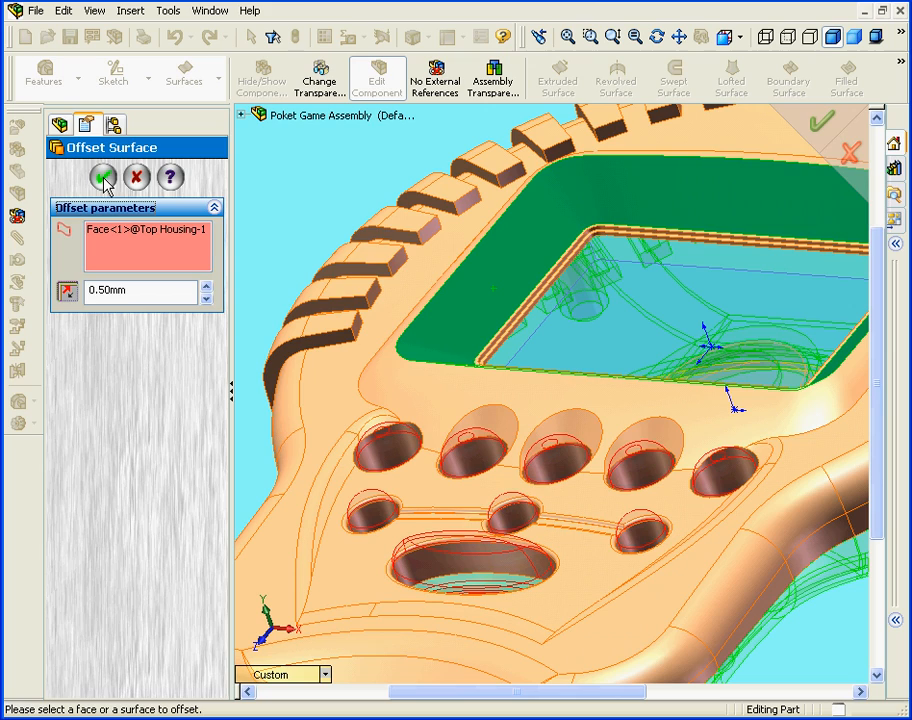
left_click(99, 178)
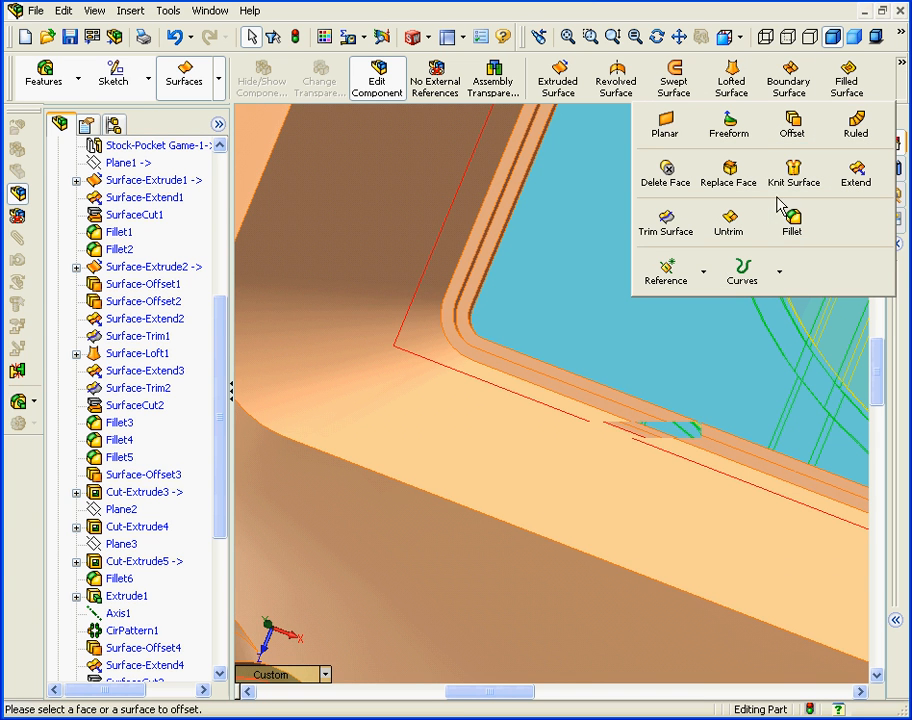
- Create a second 0.50 mm offset surface from the LCD opening's wall face
left_click(786, 125)
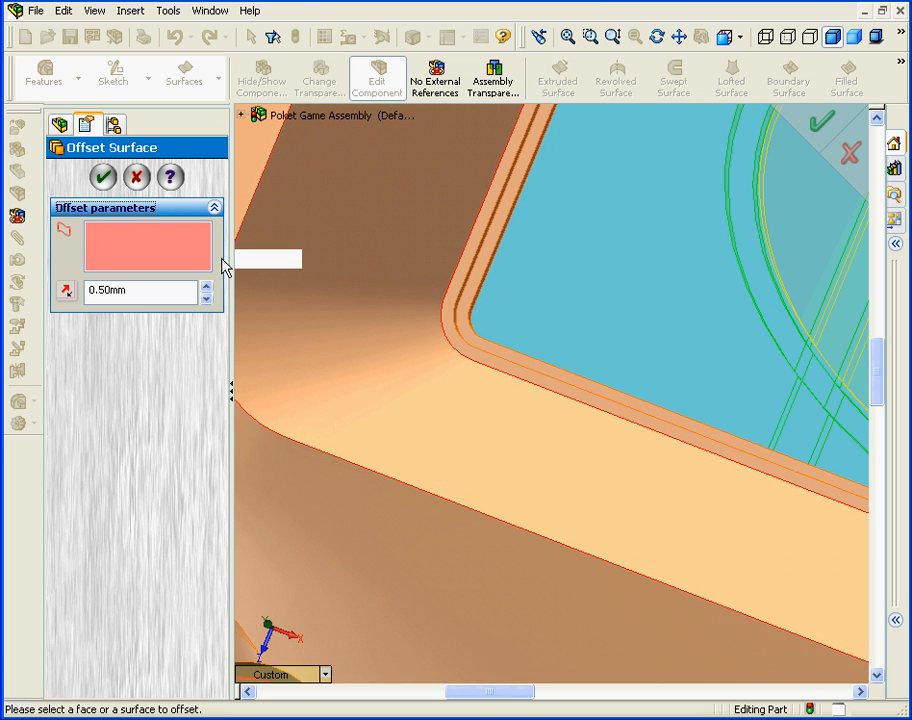
left_click(460, 305)
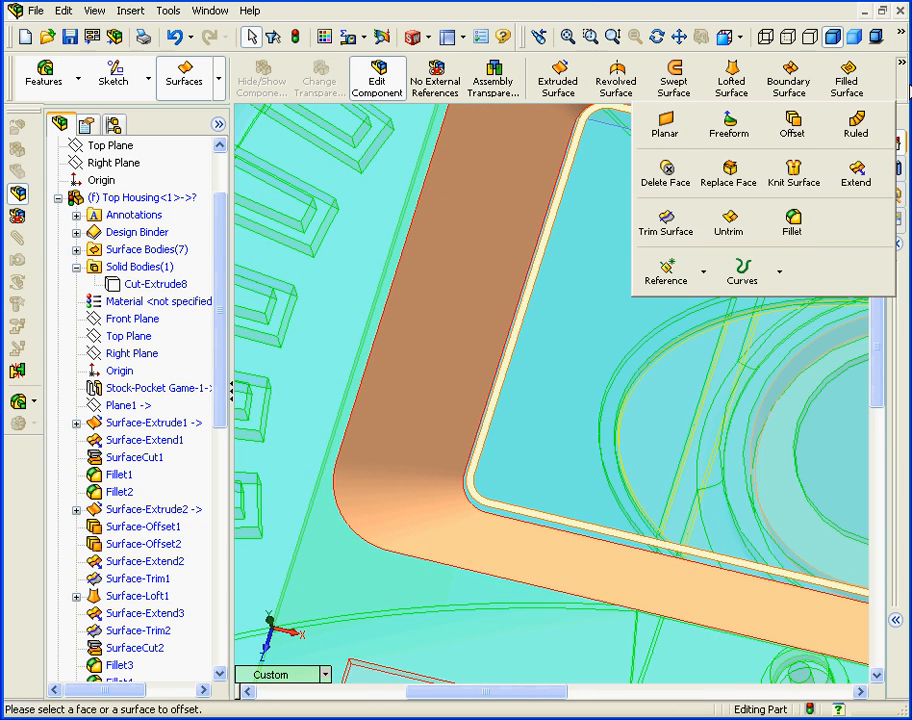
- Extend the offset surface's edge with an Up to Surface end condition to the chosen surface
left_click(855, 175)
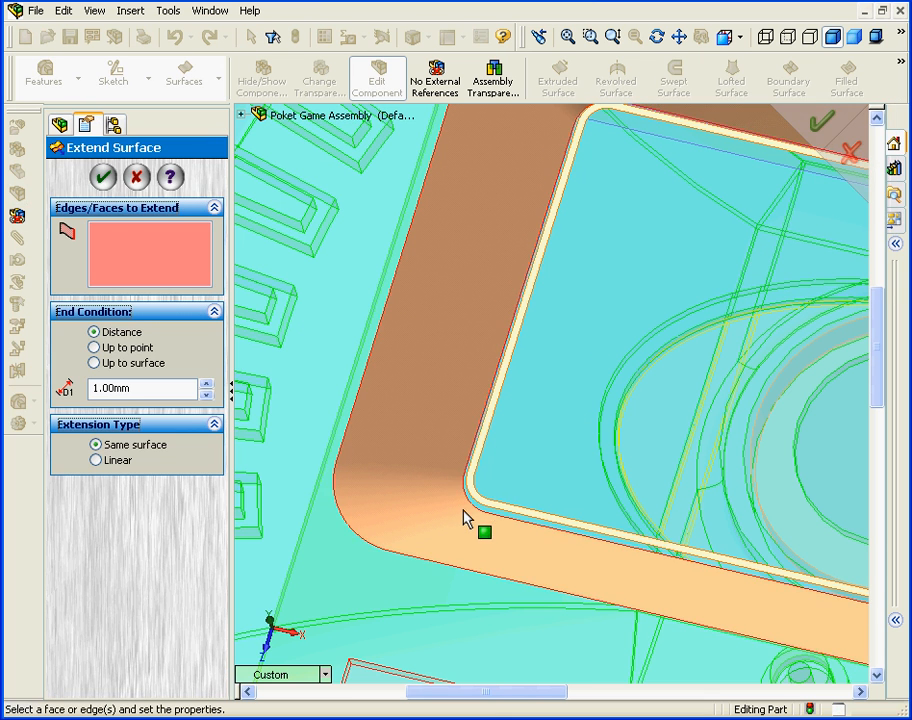
left_click(483, 532)
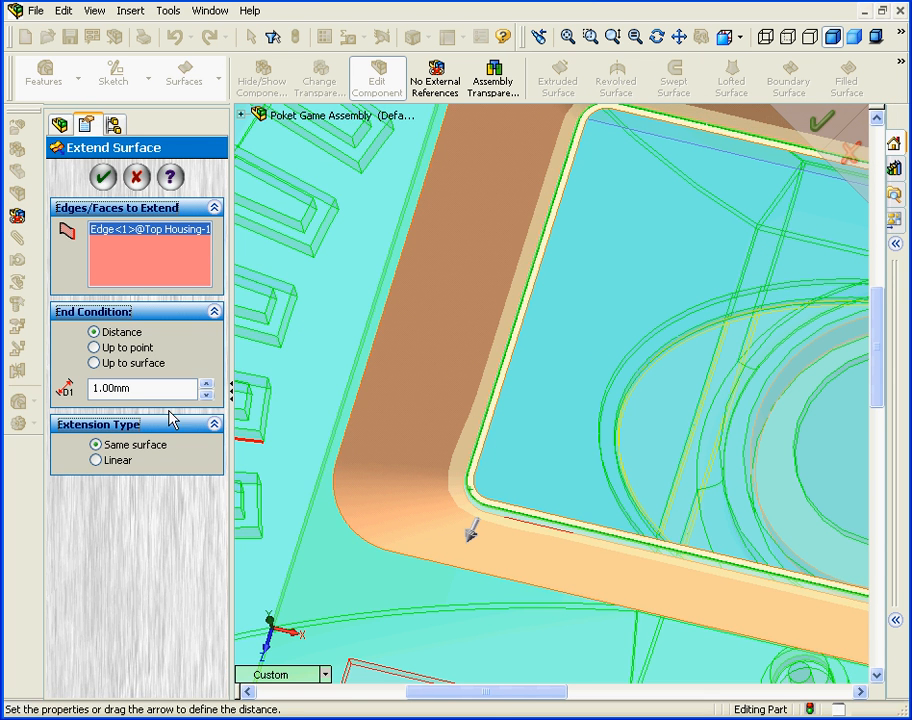
left_click(94, 363)
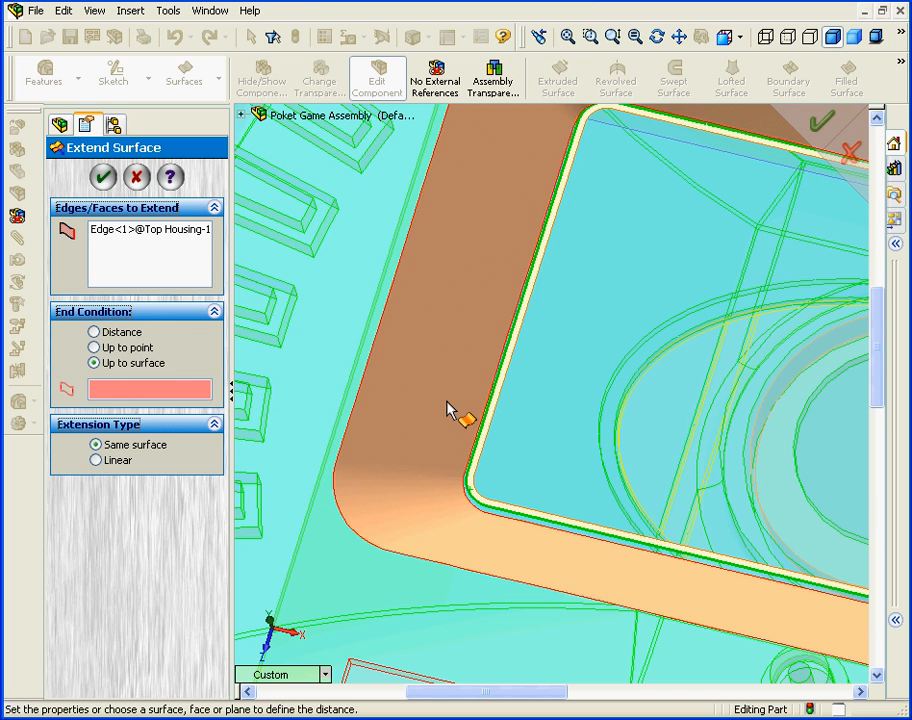
left_click(450, 410)
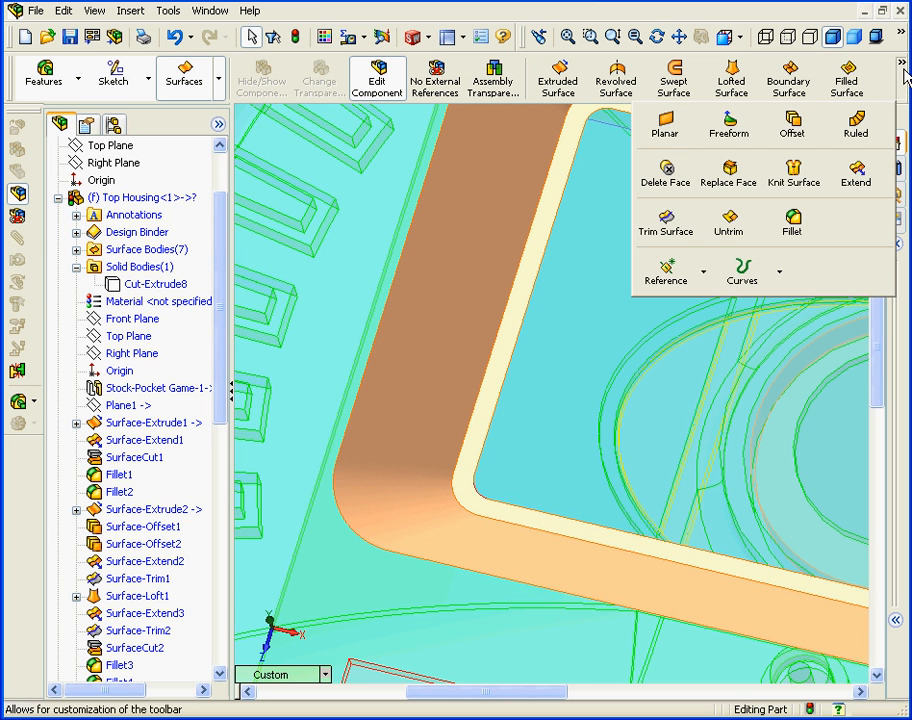
- Fill the LCD opening with a planar surface from its boundary edges
left_click(665, 124)
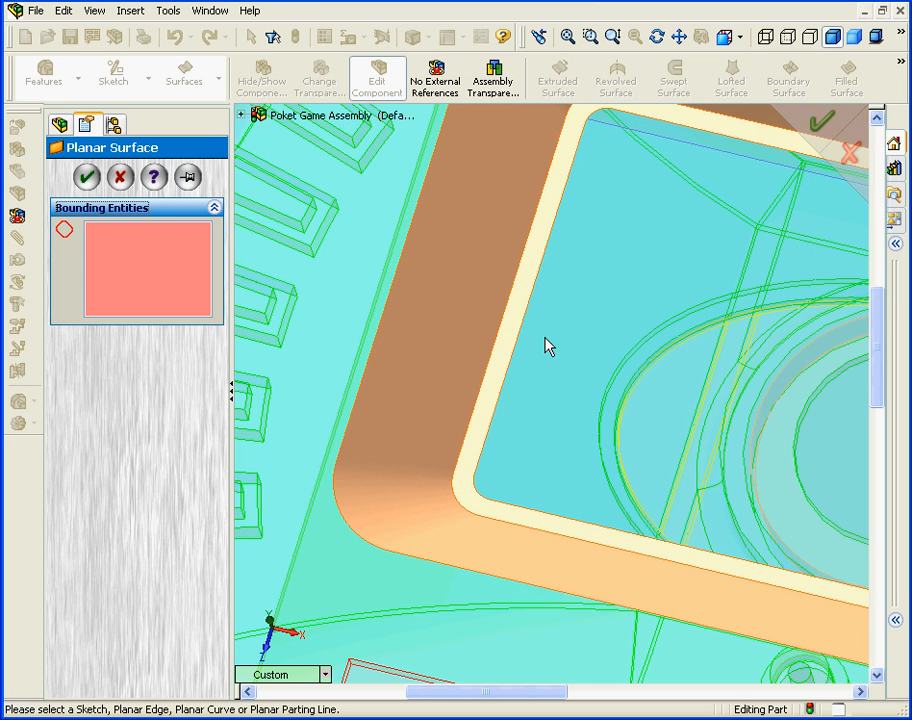
left_click(536, 358)
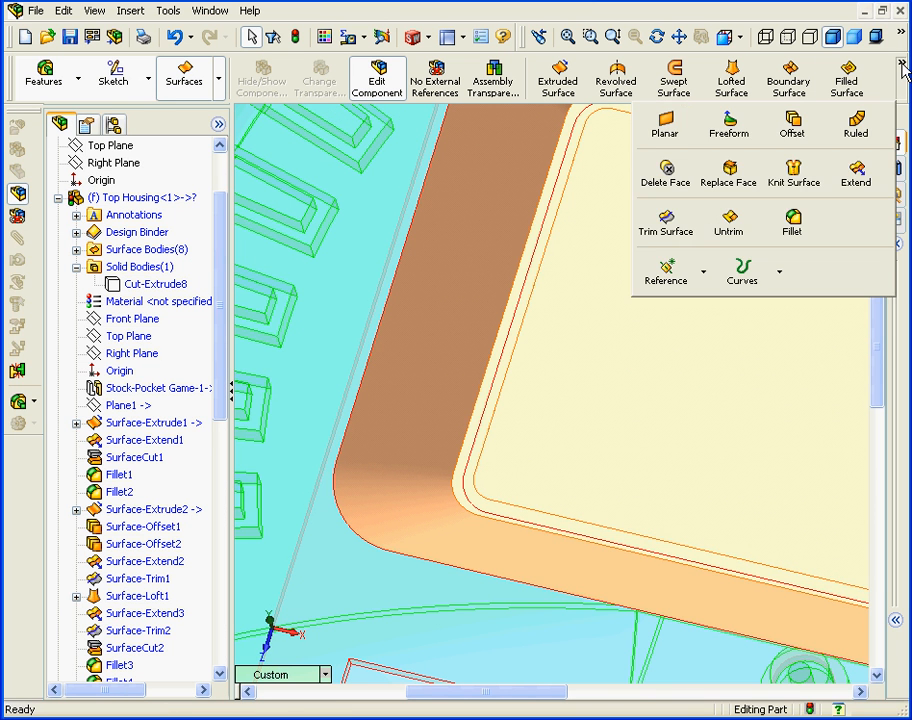
- Knit Surface-Plane1 and Surface-Extend5 into one surface body
left_click(793, 169)
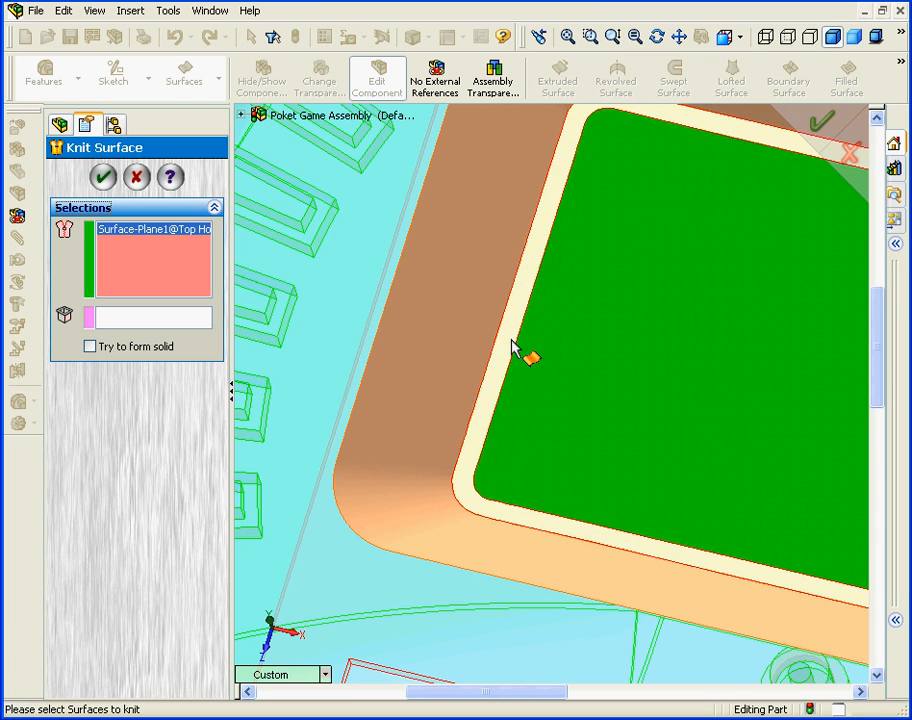
left_click(490, 350)
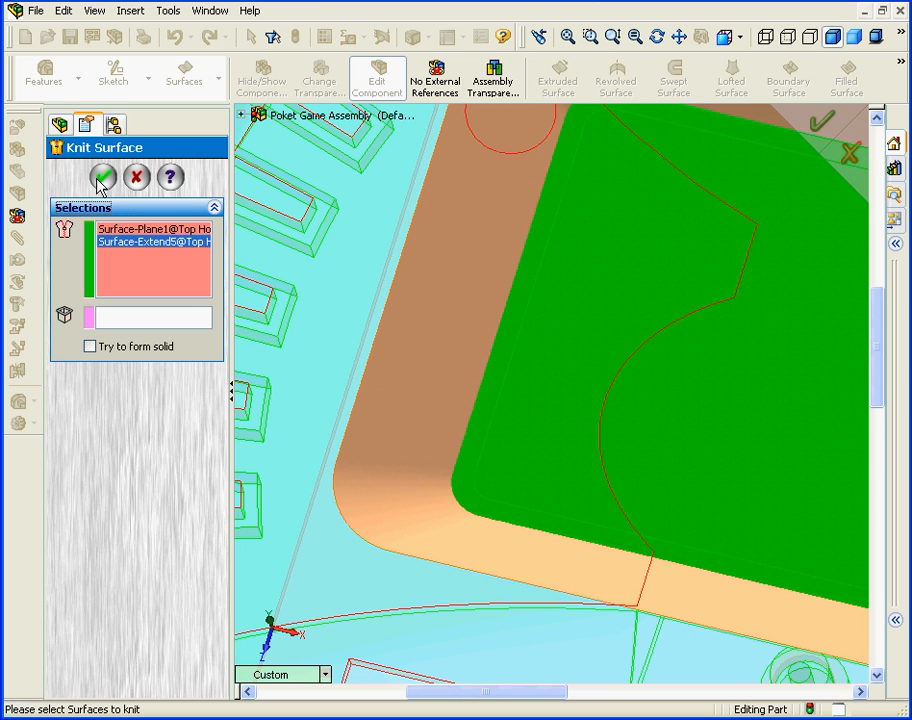
left_click(101, 177)
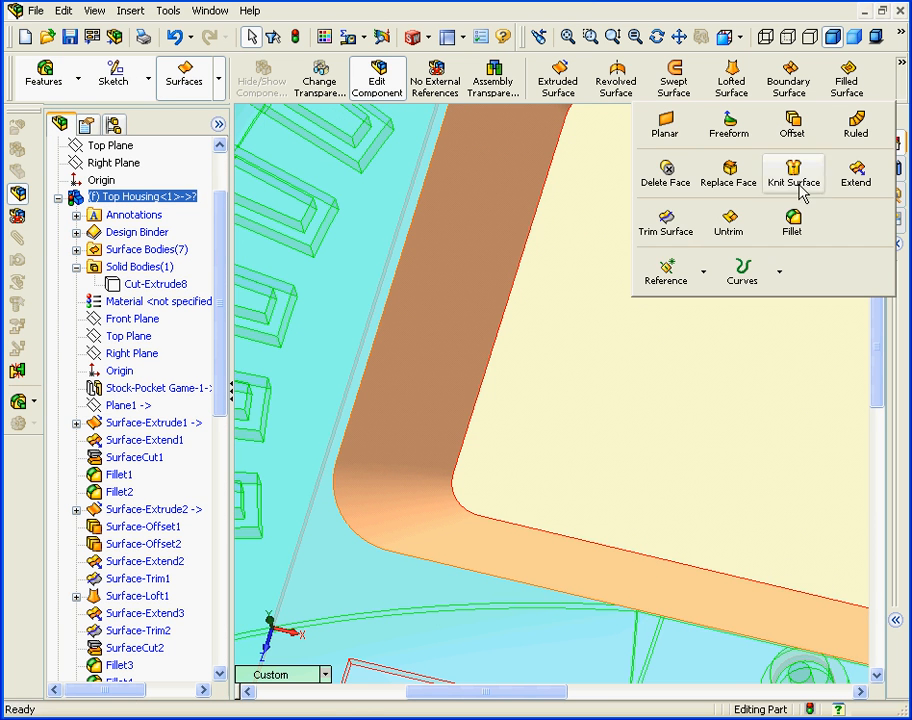
- Mutually trim Surface-Knit1 and Surface-Offset5 into a single recess-shaped surface
left_click(664, 222)
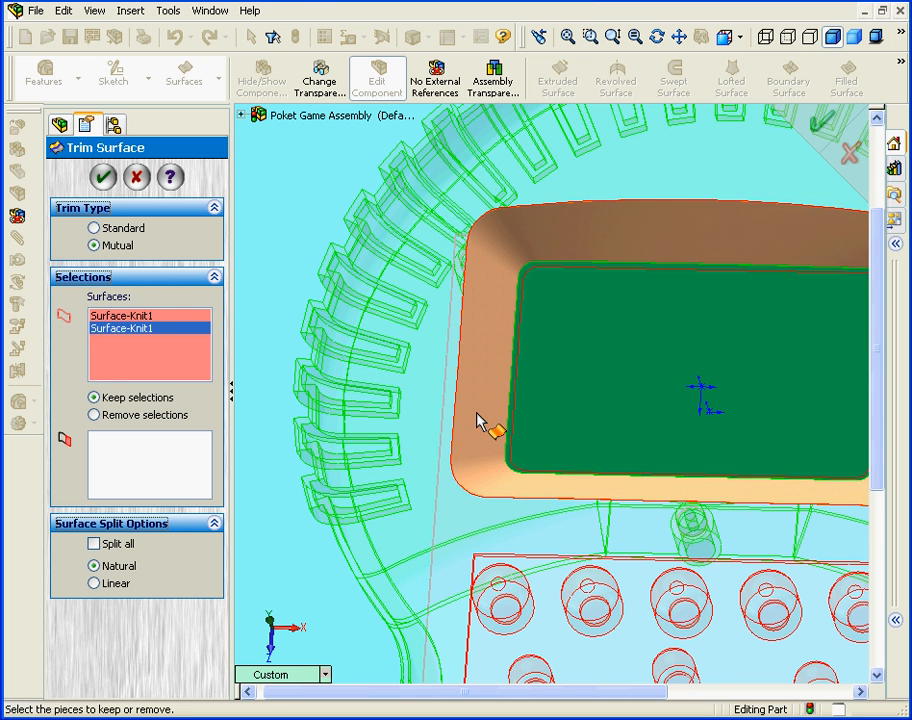
left_click(495, 425)
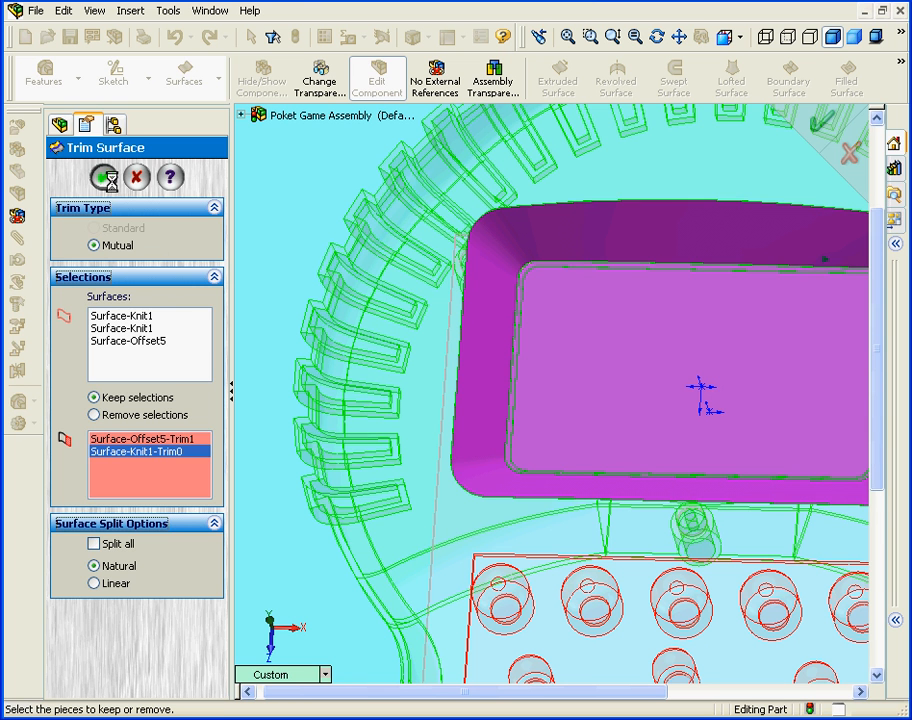
left_click(105, 180)
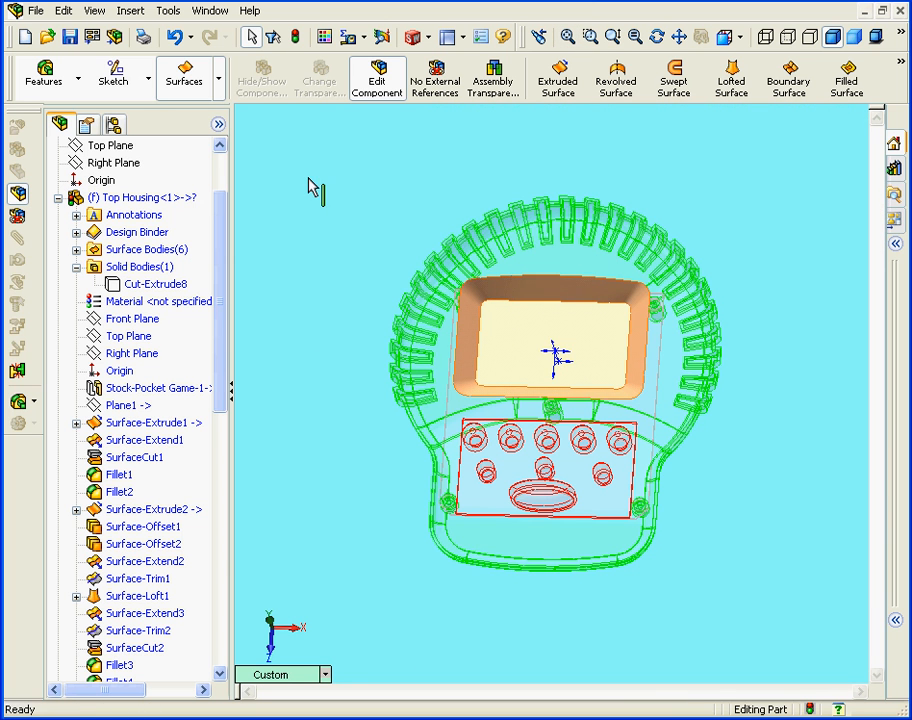
- Create reference plane Plane4 offset 12.00 mm from the Top Housing's top plane
left_click(156, 11)
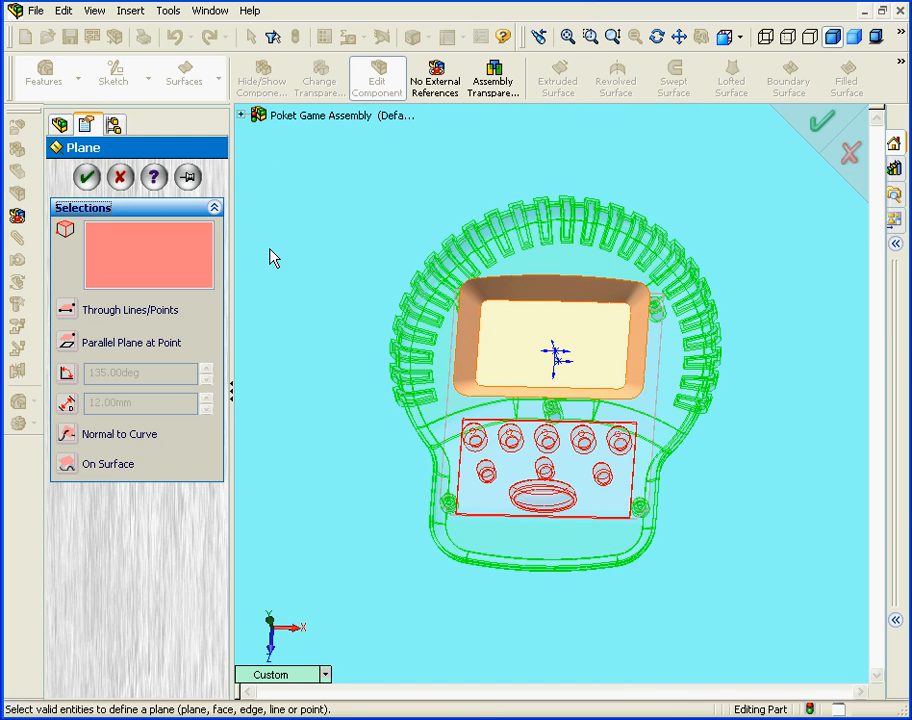
left_click(243, 115)
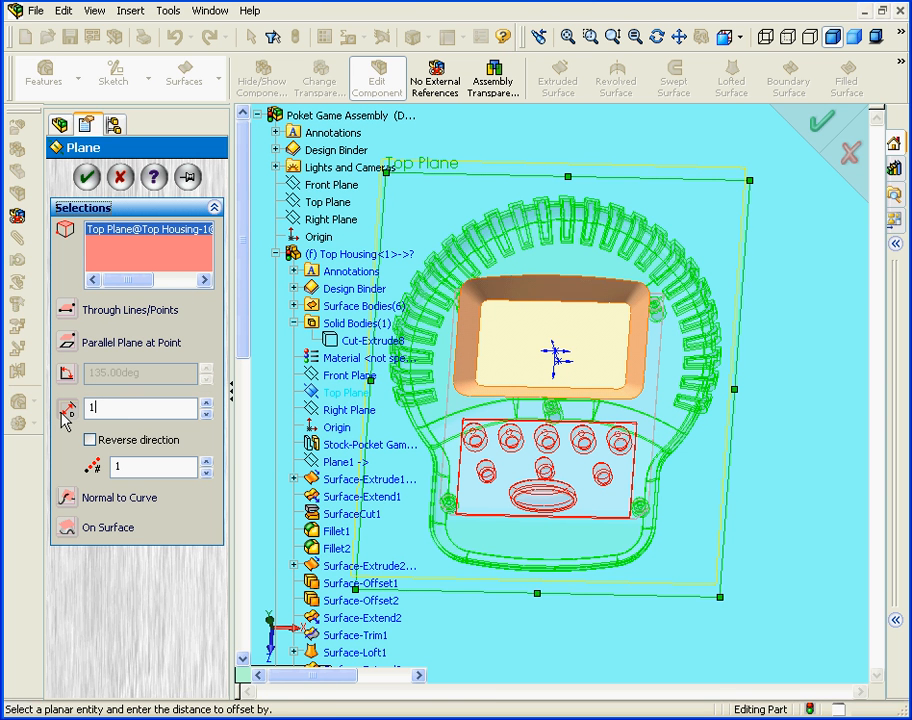
type("12.00mm")
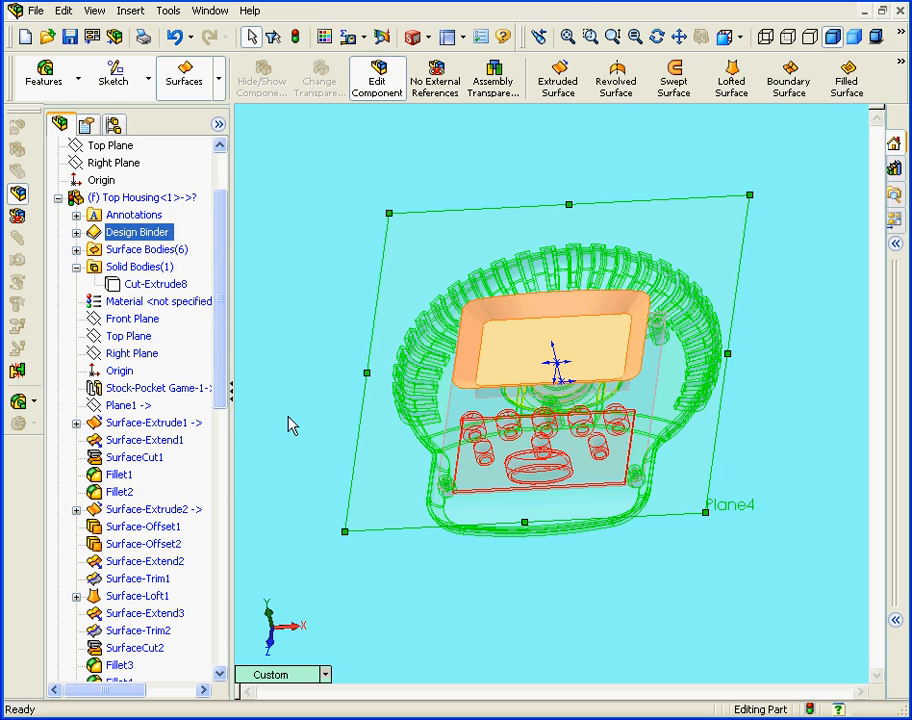
scroll("down", 3)
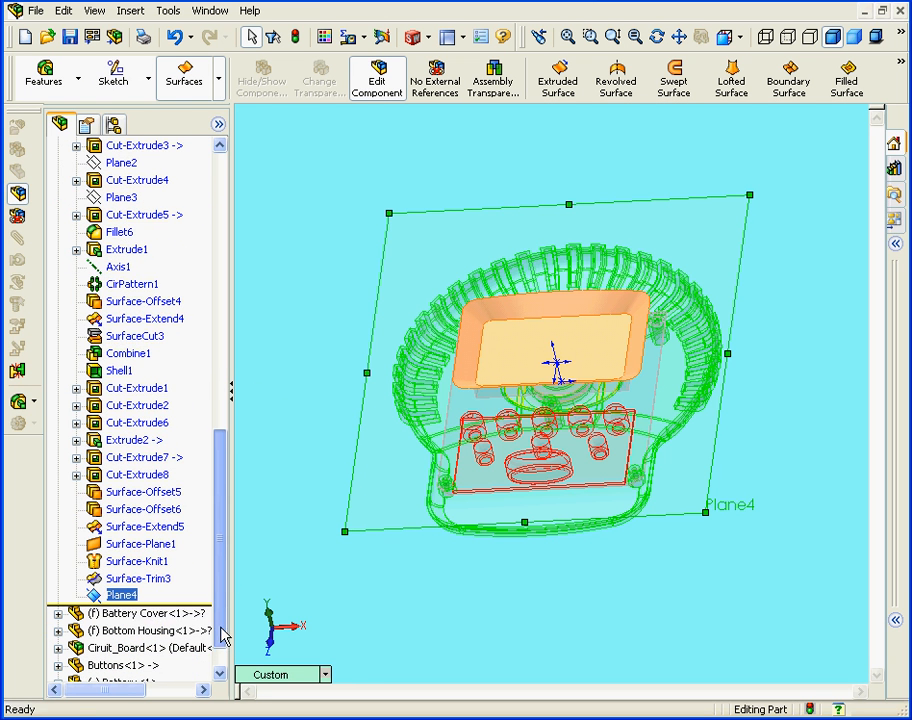
- Sketch a rectangle spanning the LCD opening on Plane4, viewed from the top
right_click(115, 595)
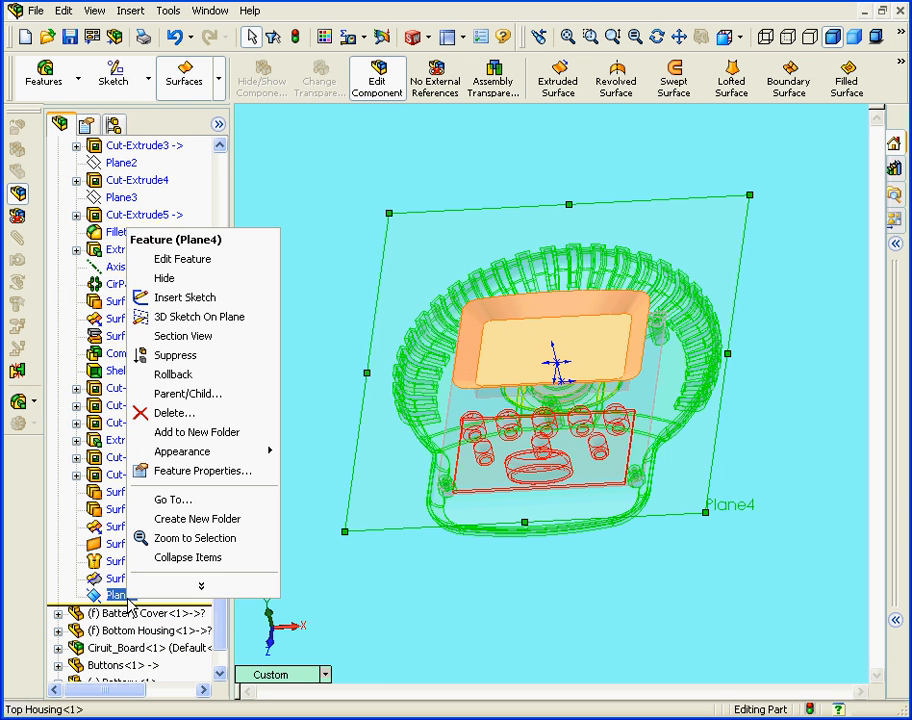
left_click(184, 297)
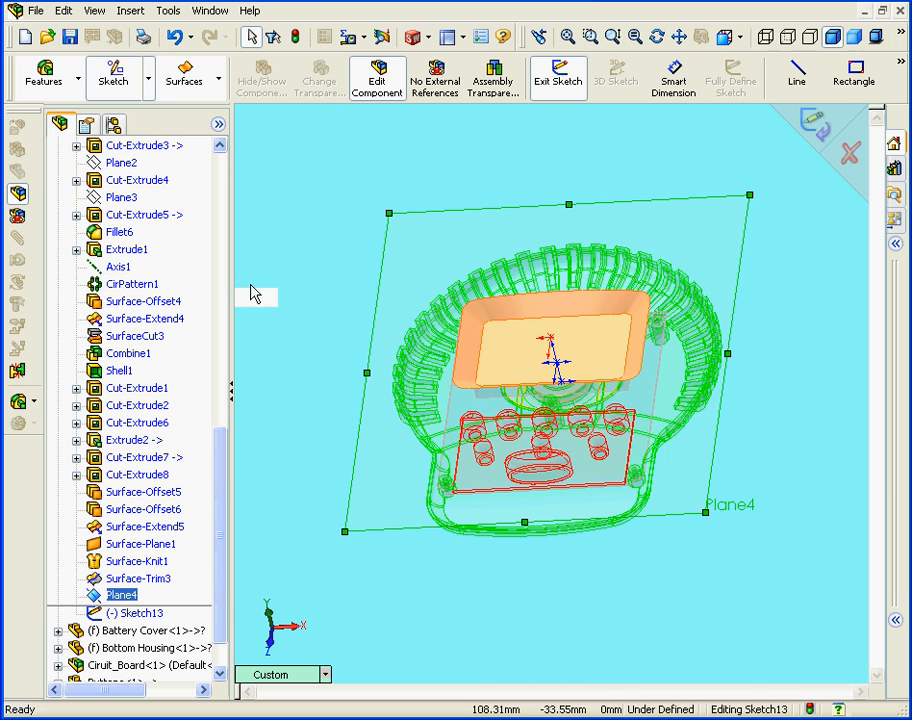
left_click(727, 37)
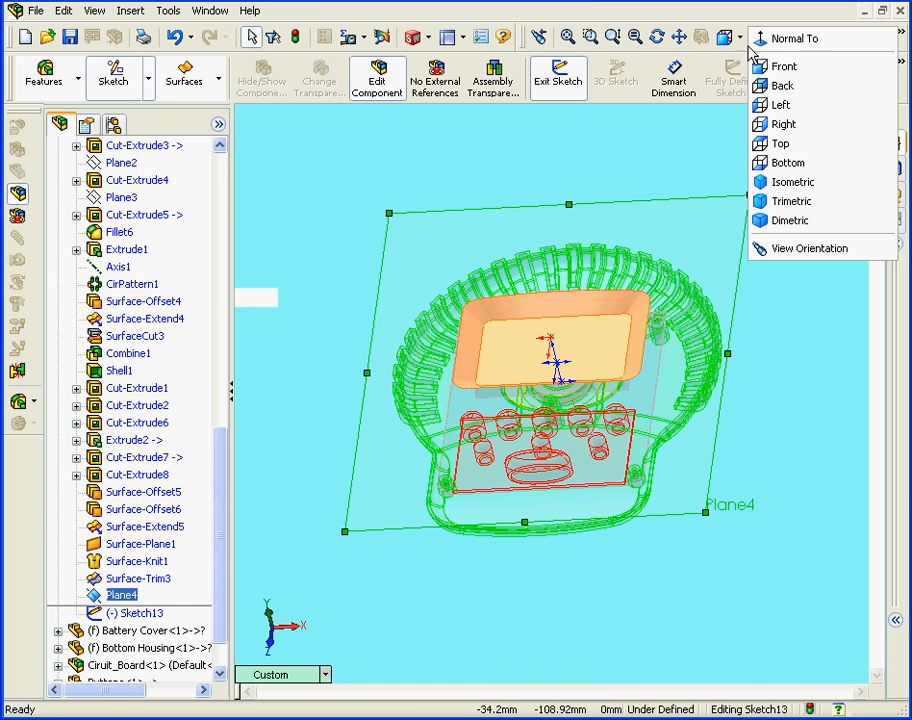
mouse_move(793, 143)
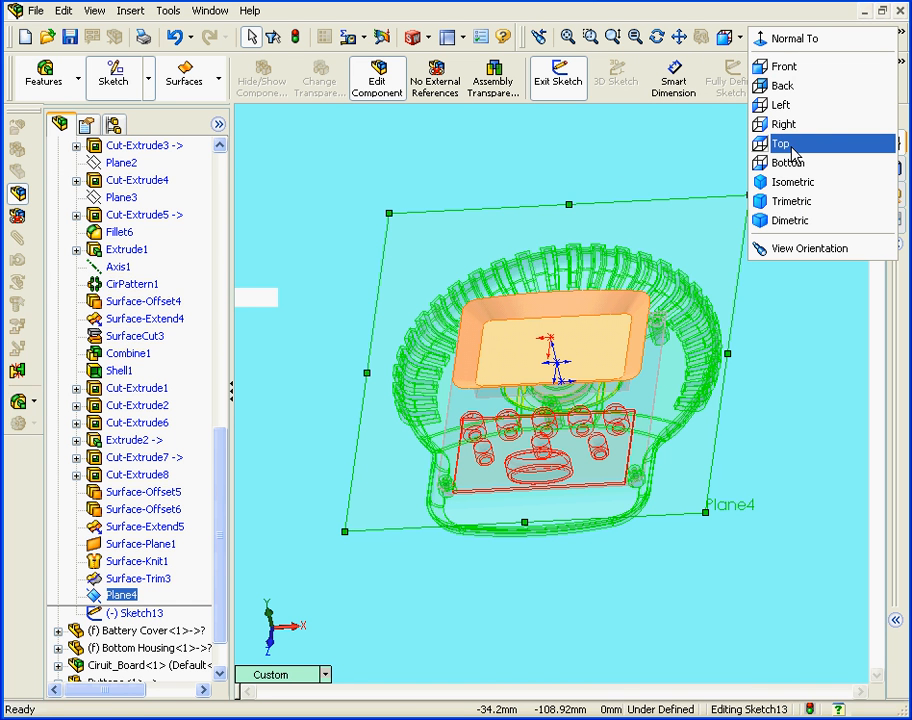
left_click(781, 142)
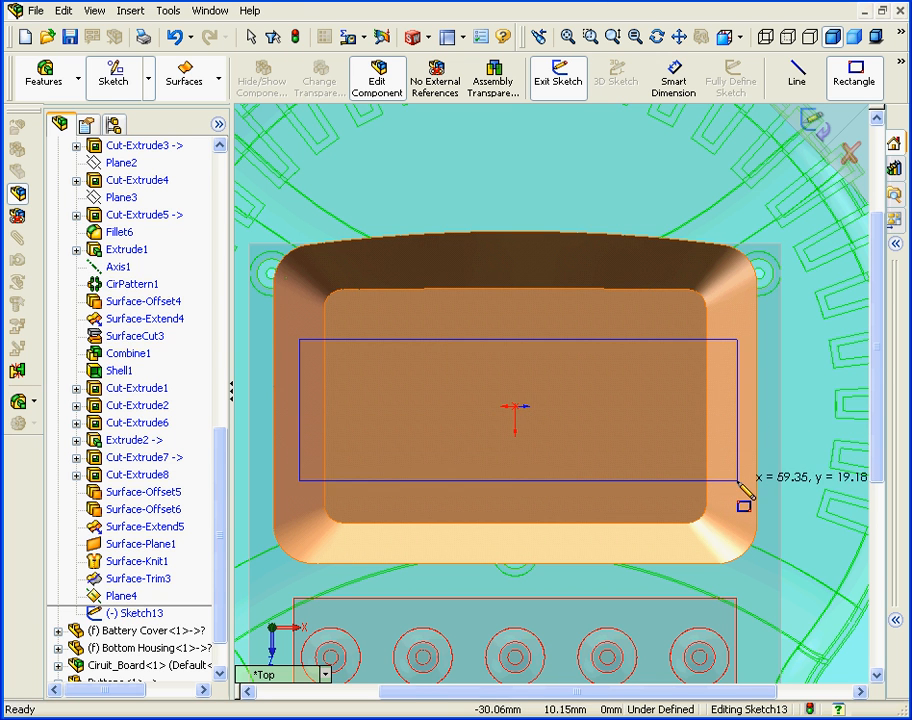
left_click(730, 498)
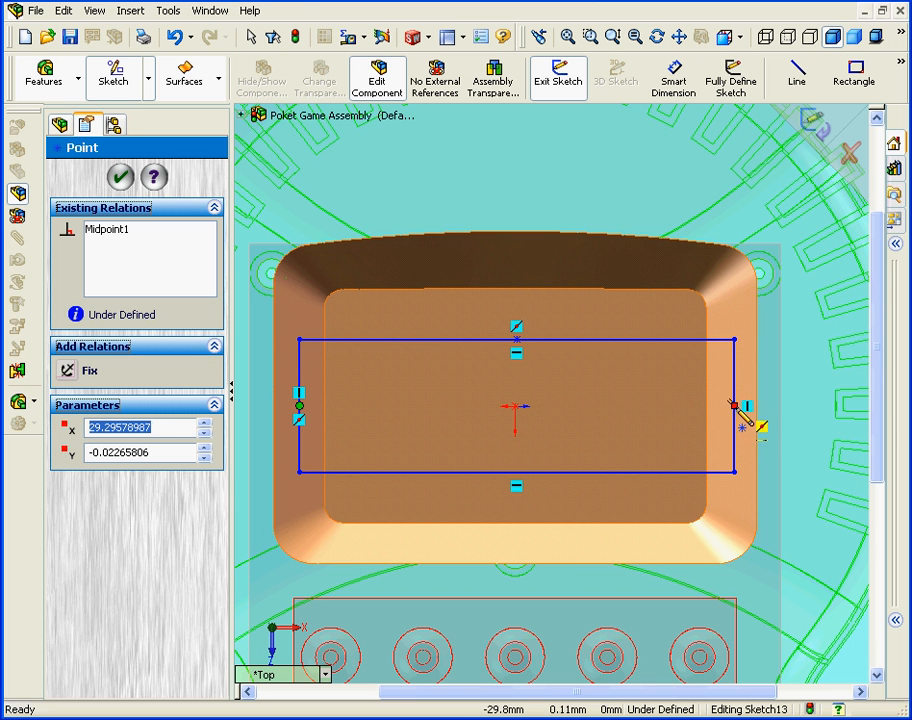
- Add a vertical relation between the rectangle's left-side midpoint and the origin, dismissing the geometry warning
right_click(733, 407)
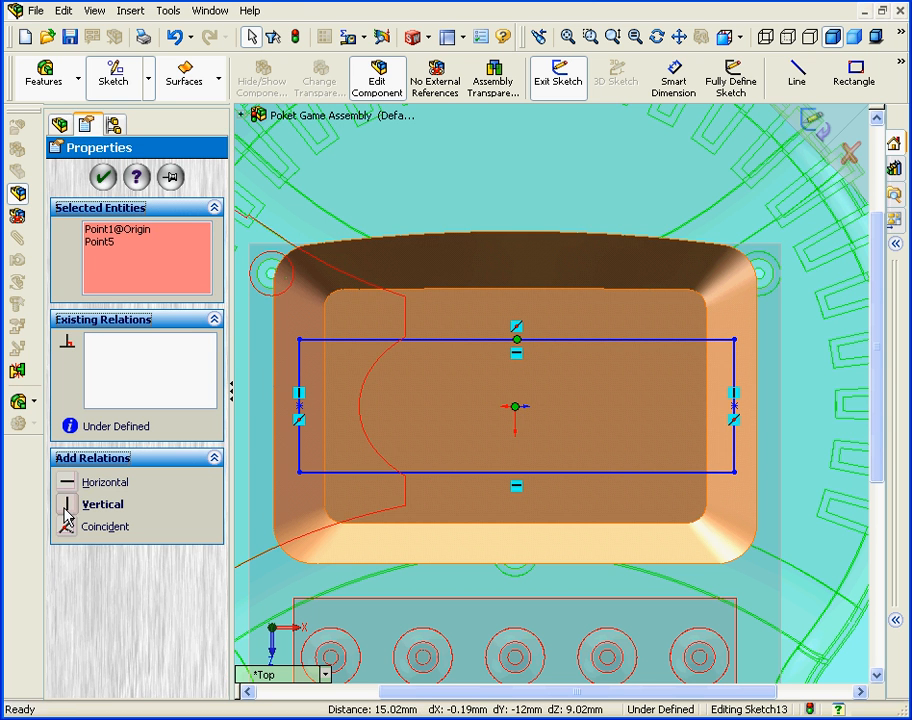
left_click(67, 504)
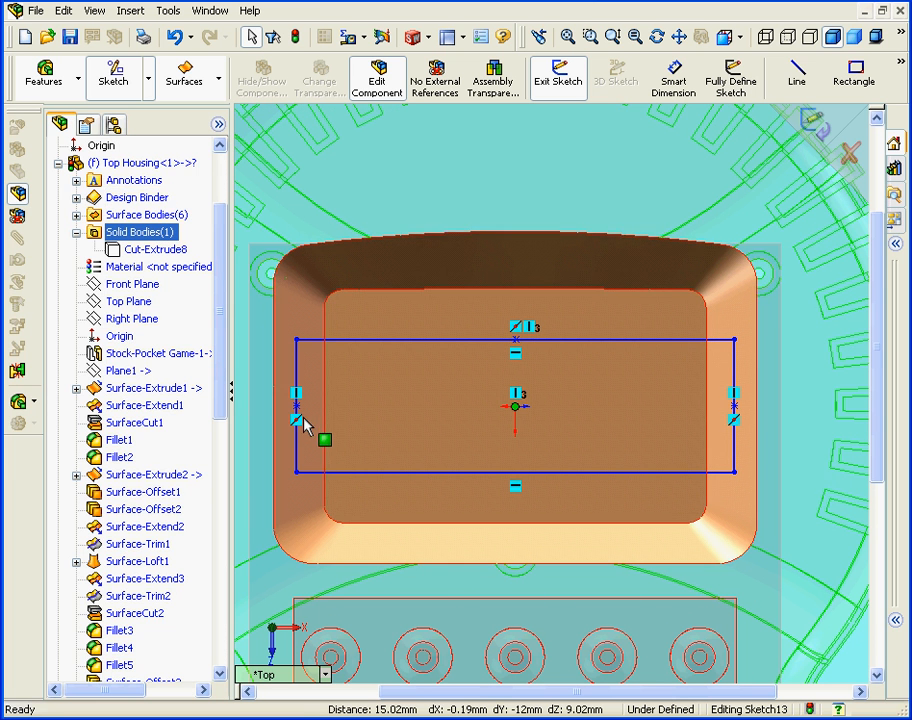
left_click(512, 406)
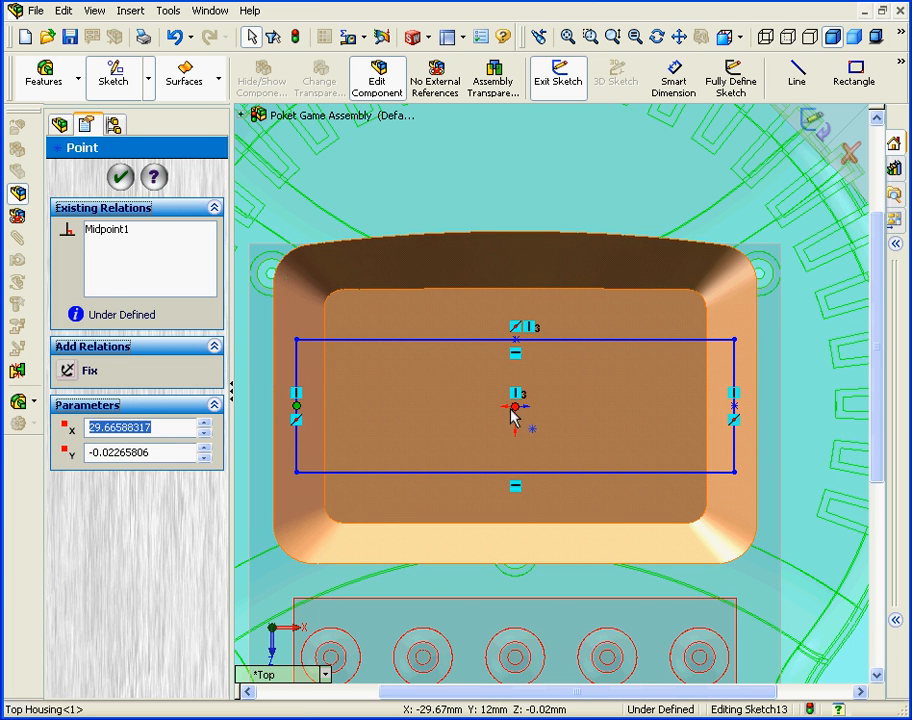
left_click(510, 407)
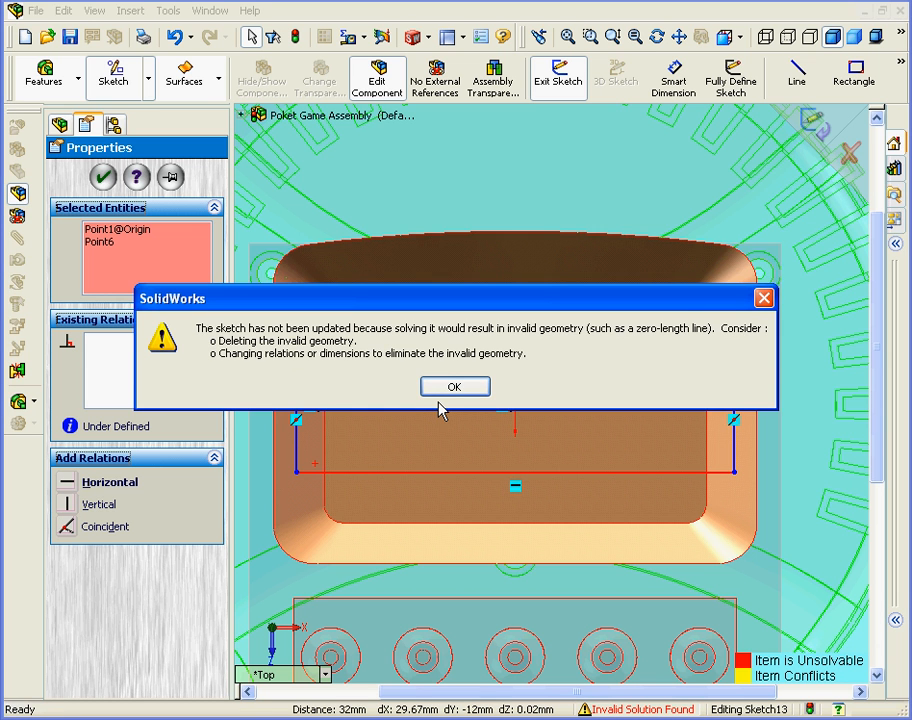
left_click(454, 386)
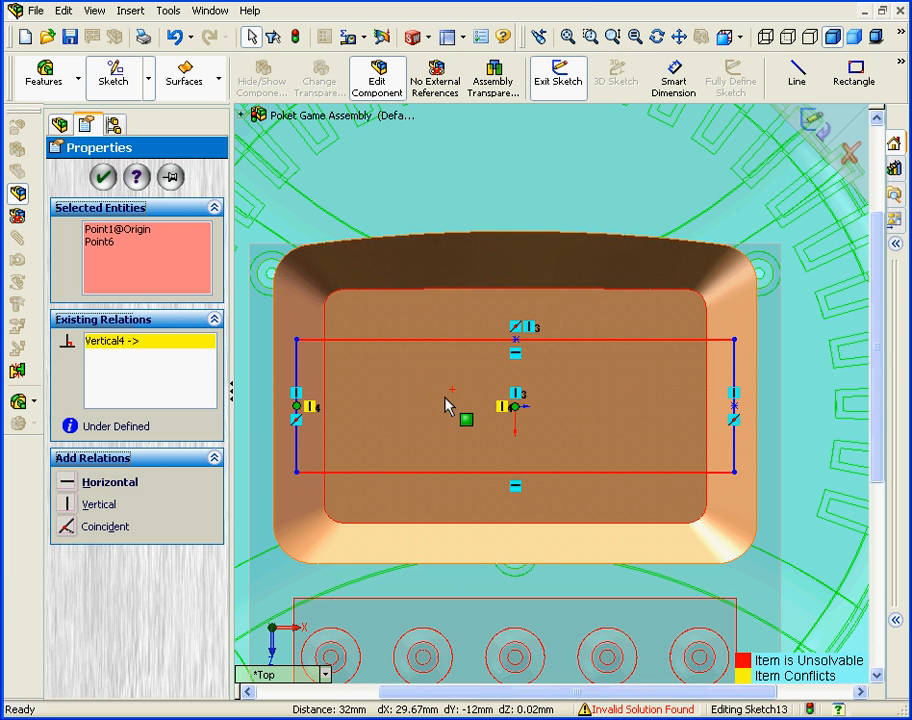
- Delete the conflicting Vertical4 relation and align the midpoint horizontally with the origin
right_click(110, 341)
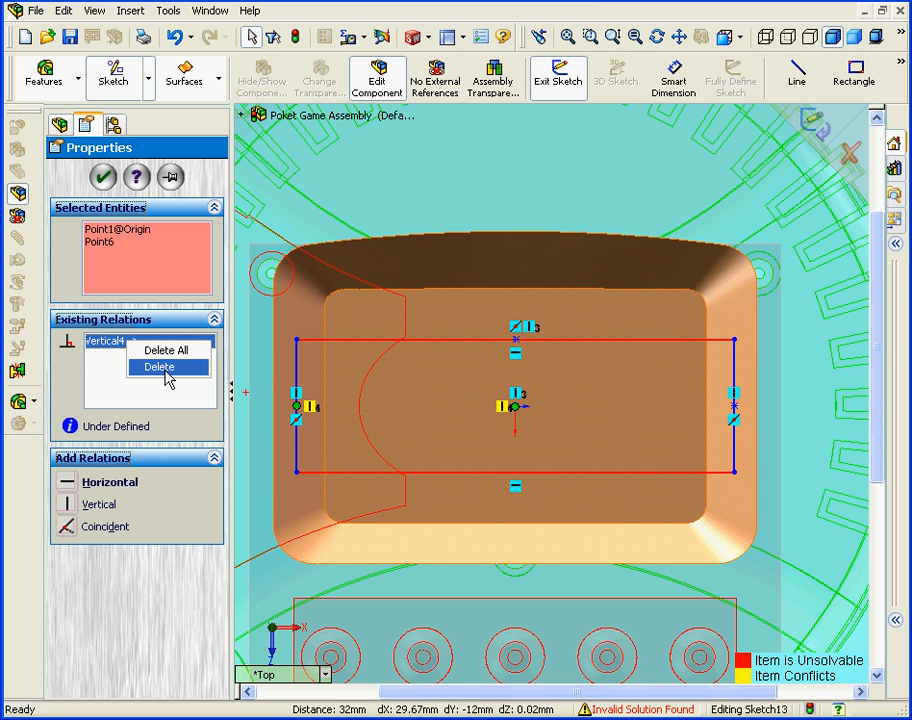
left_click(159, 366)
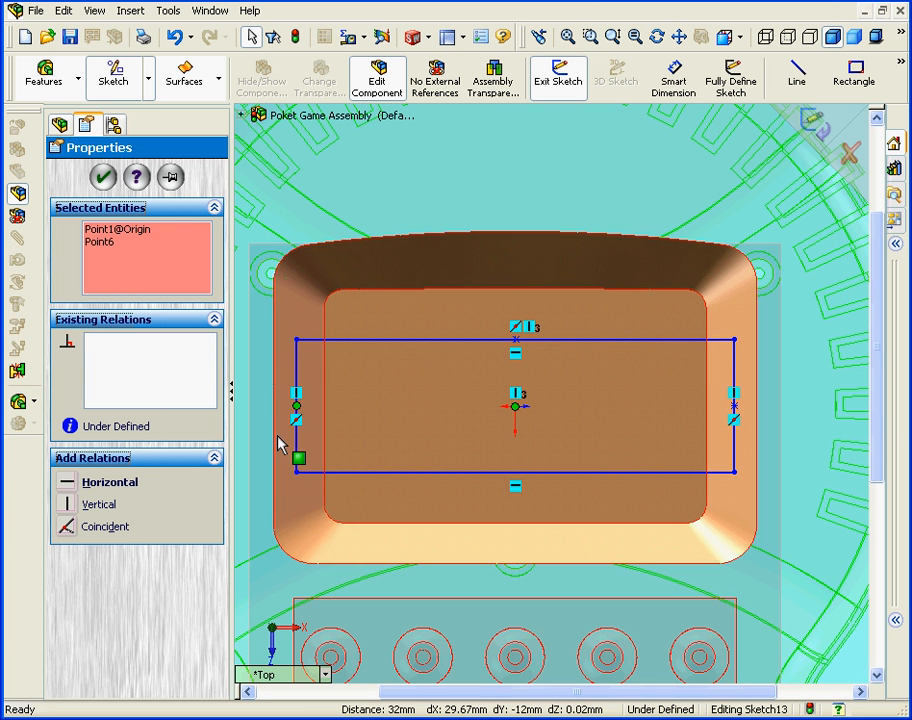
left_click(66, 482)
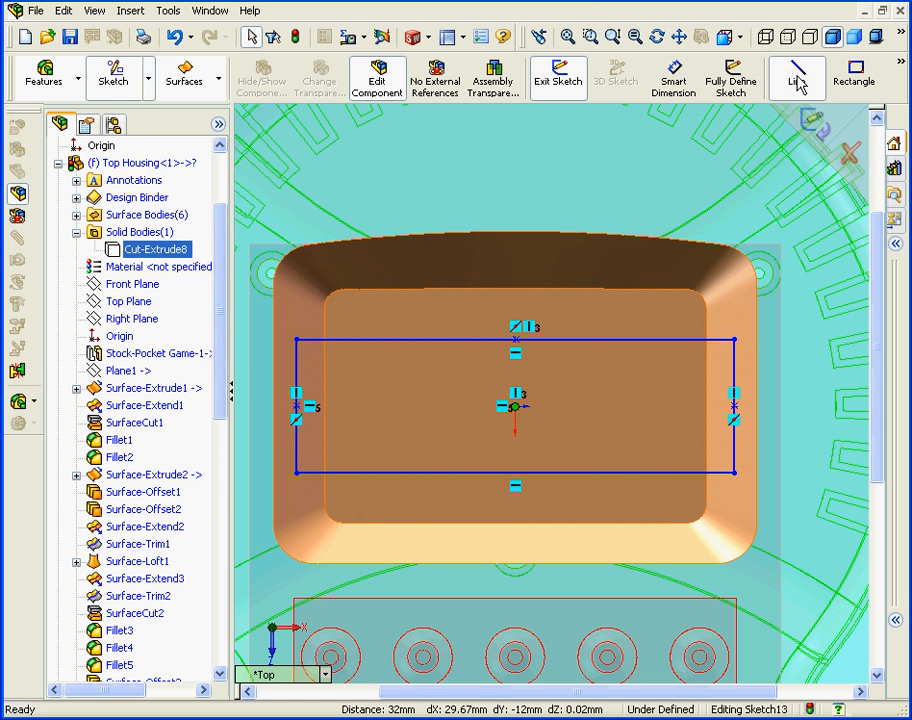
- Draw the centre line and dimension the rectangle 60 mm wide and 16 mm tall
left_click(796, 78)
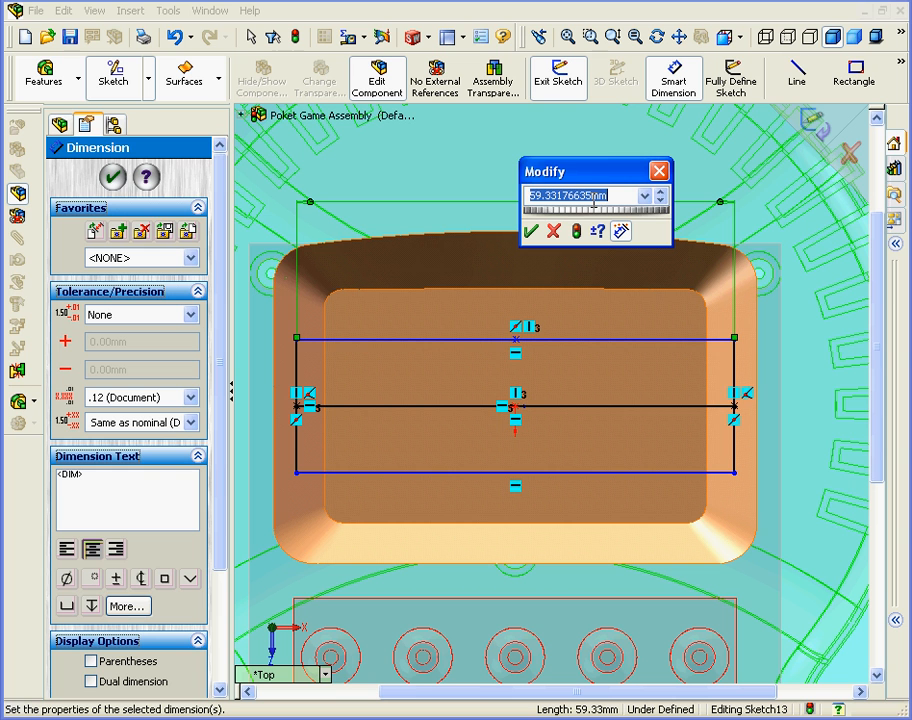
type("60")
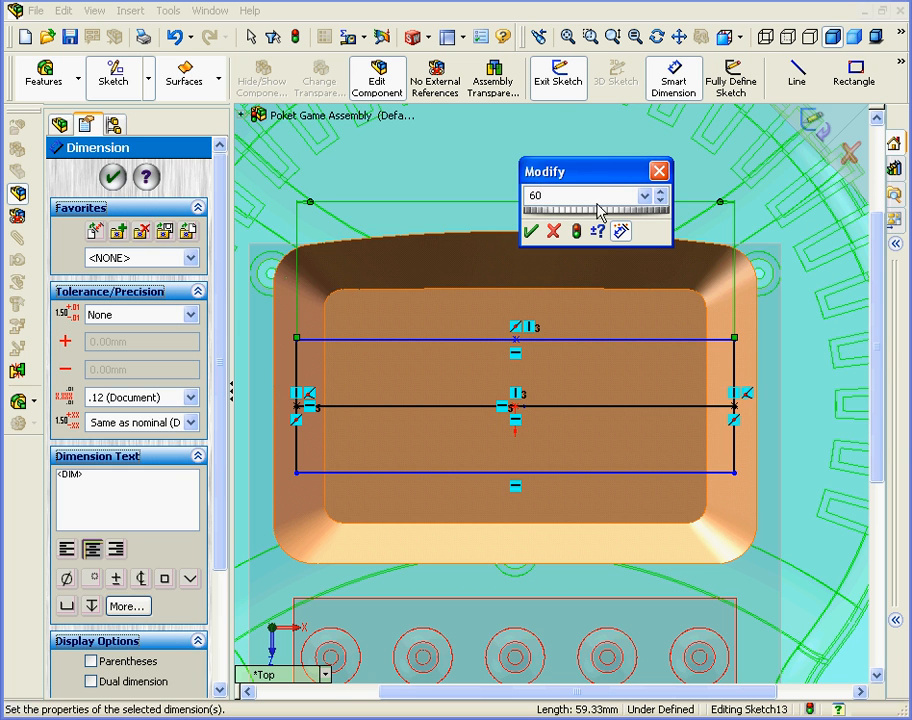
left_click(531, 231)
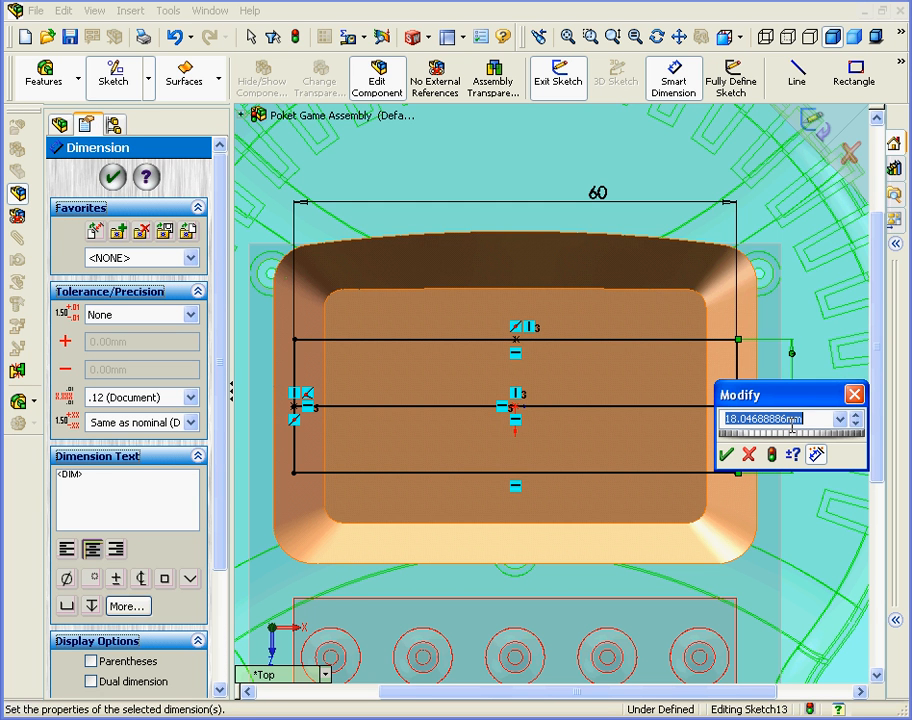
type("16")
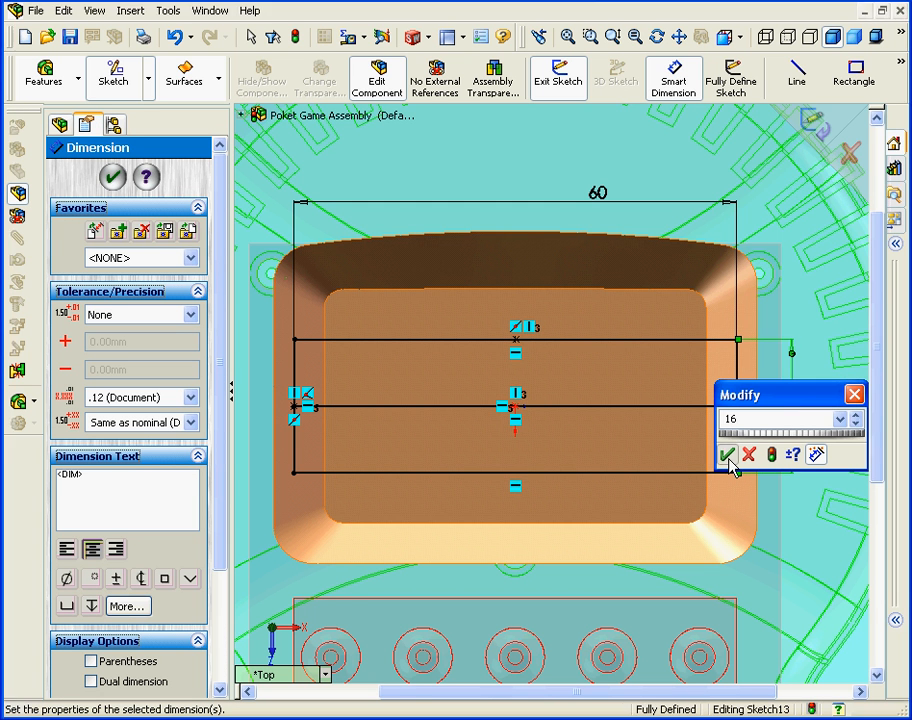
left_click(725, 455)
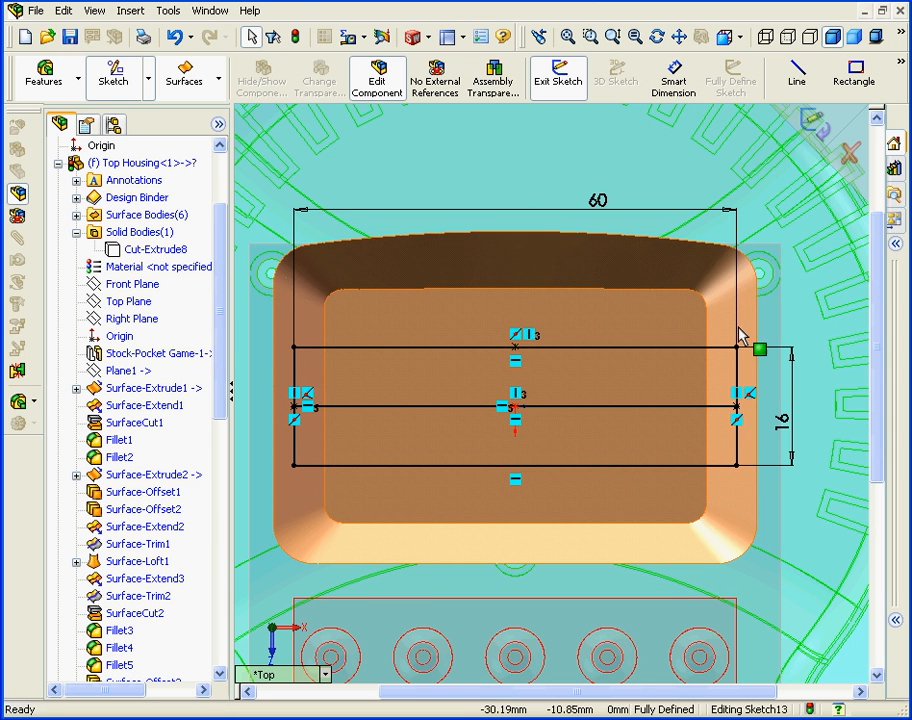
- Offset the three horizontal lines 0.5 mm bi-directionally with arc caps, originals as construction geometry
left_click(734, 405)
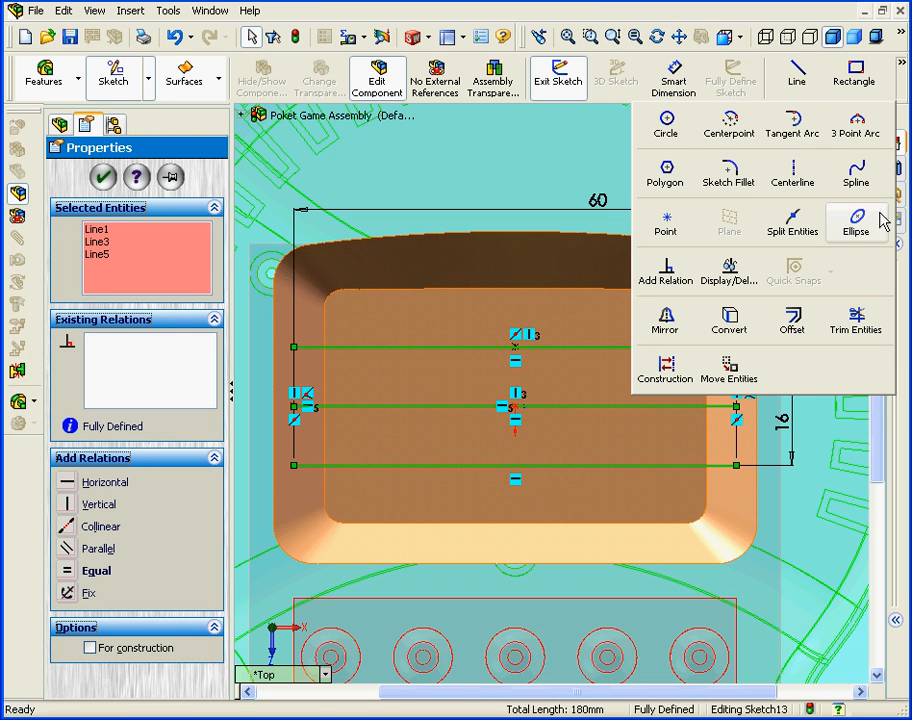
left_click(791, 320)
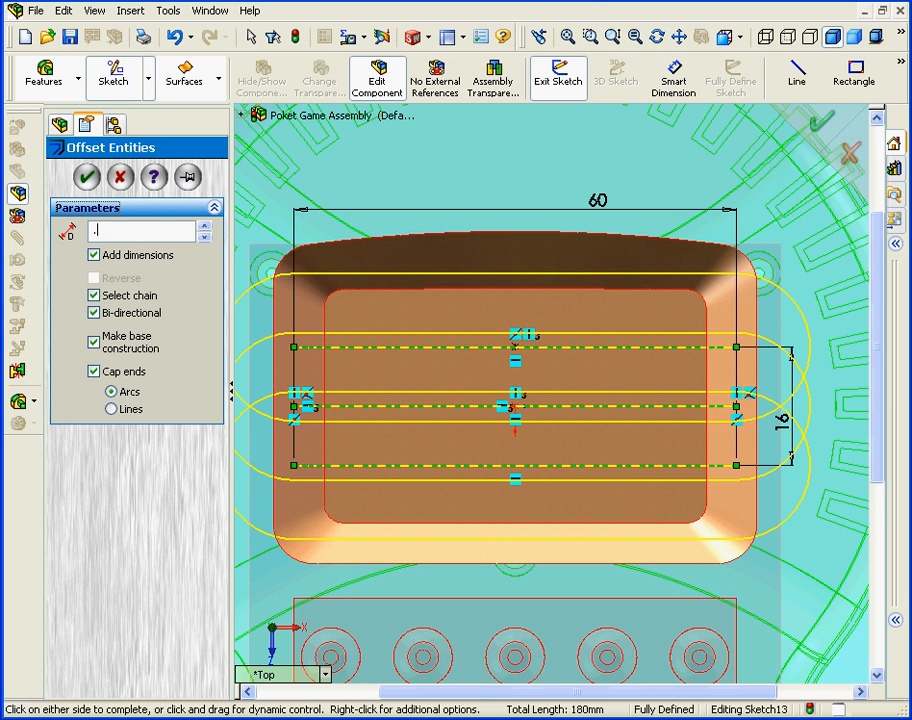
type(".50mm")
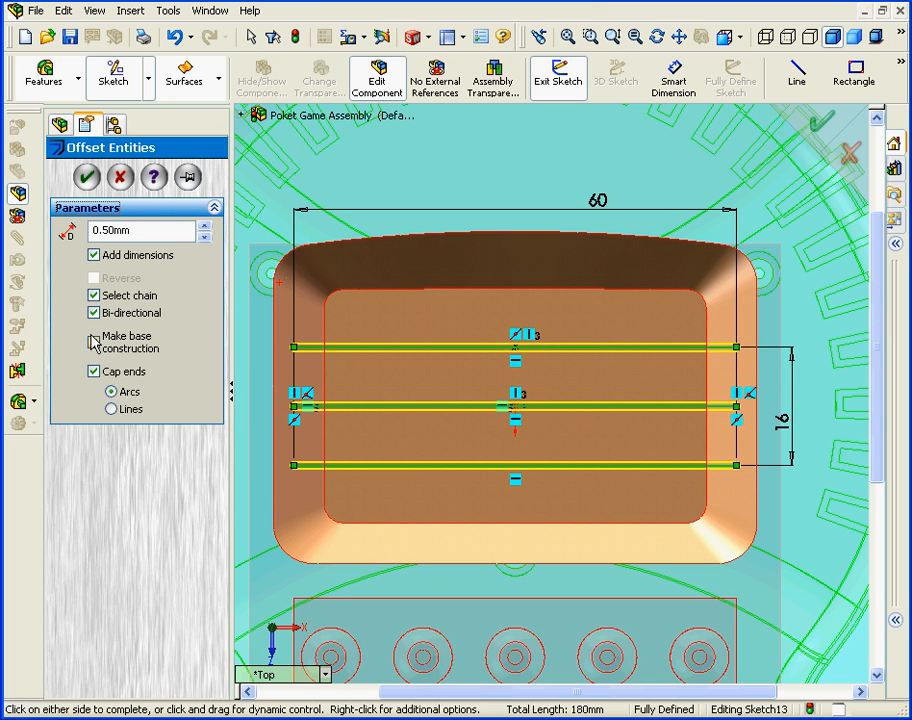
left_click(94, 336)
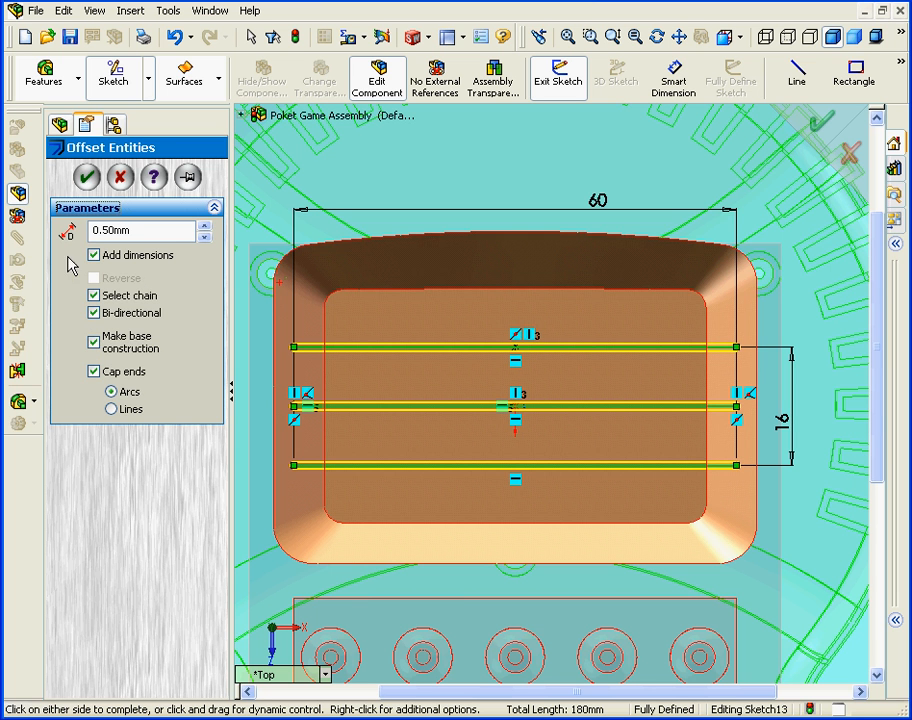
left_click(86, 176)
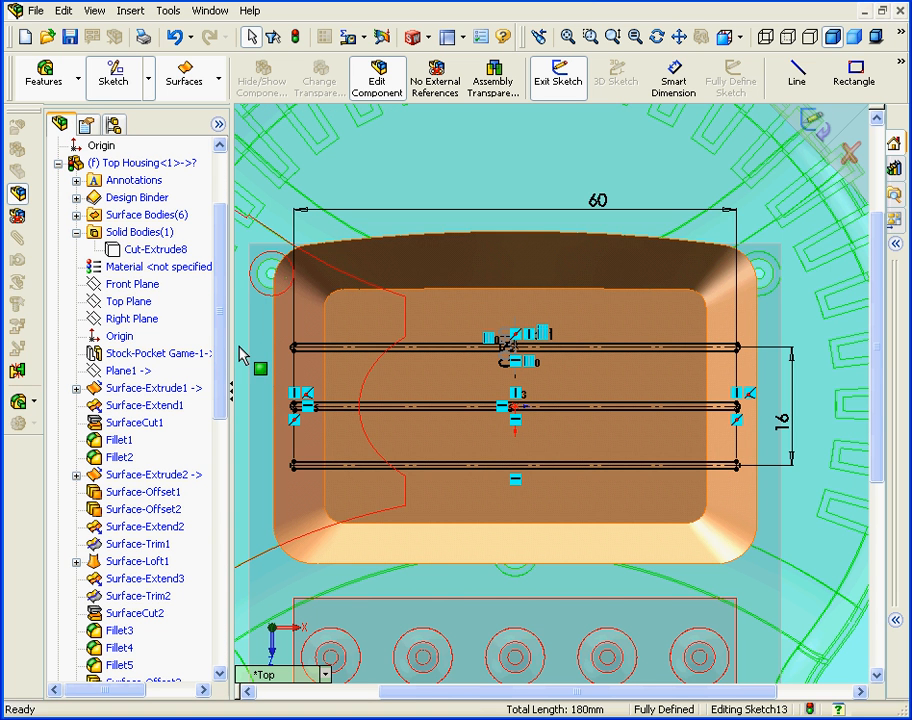
- Cut-extrude the three slot outlines Up To Surface into the top housing as Cut-Extrude9
left_click(150, 249)
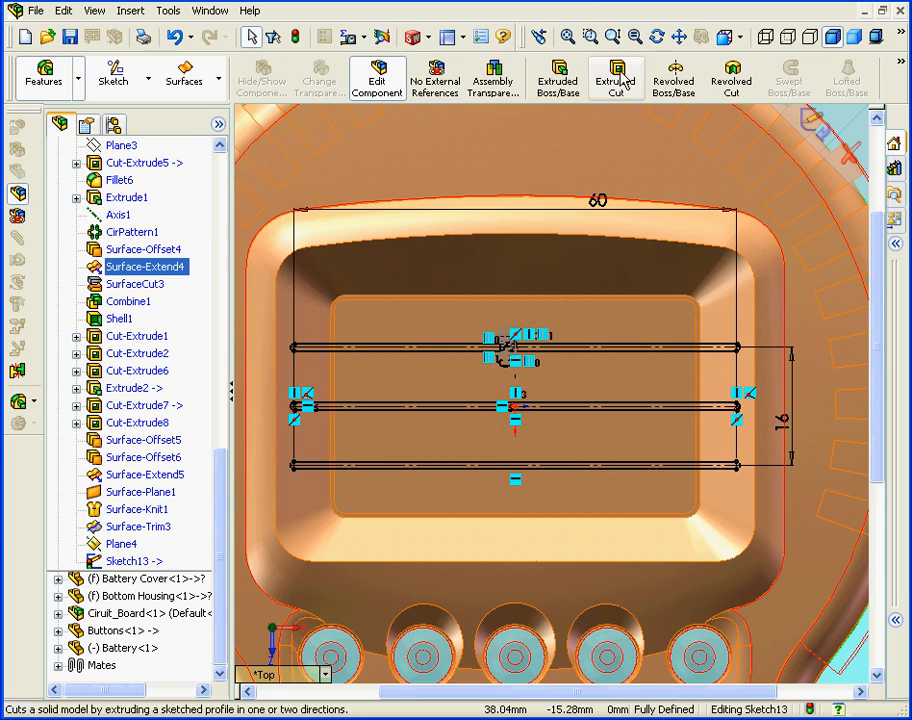
left_click(613, 78)
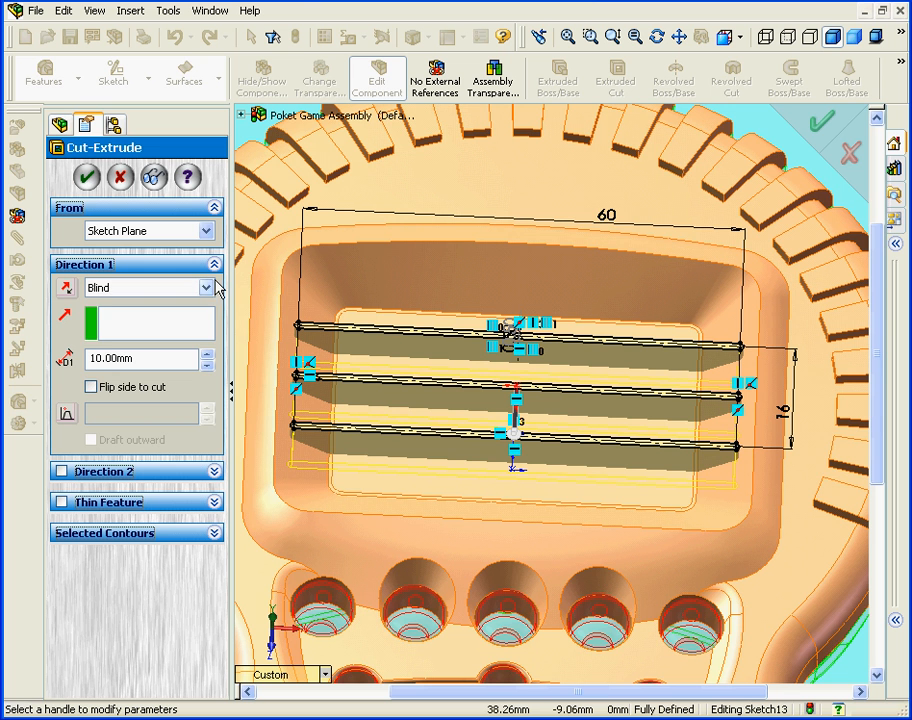
left_click(207, 287)
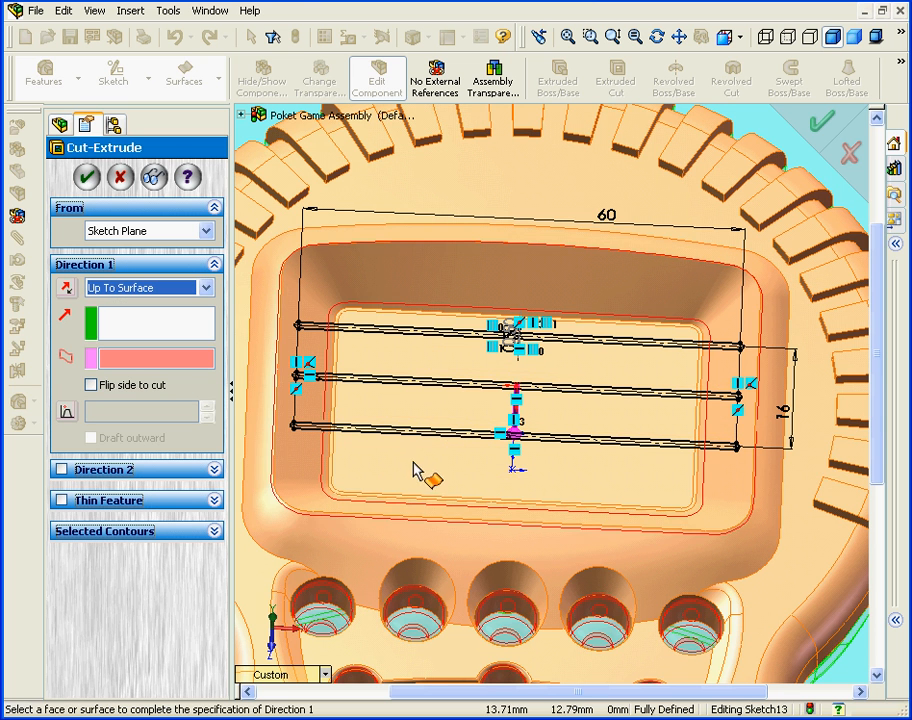
left_click(430, 470)
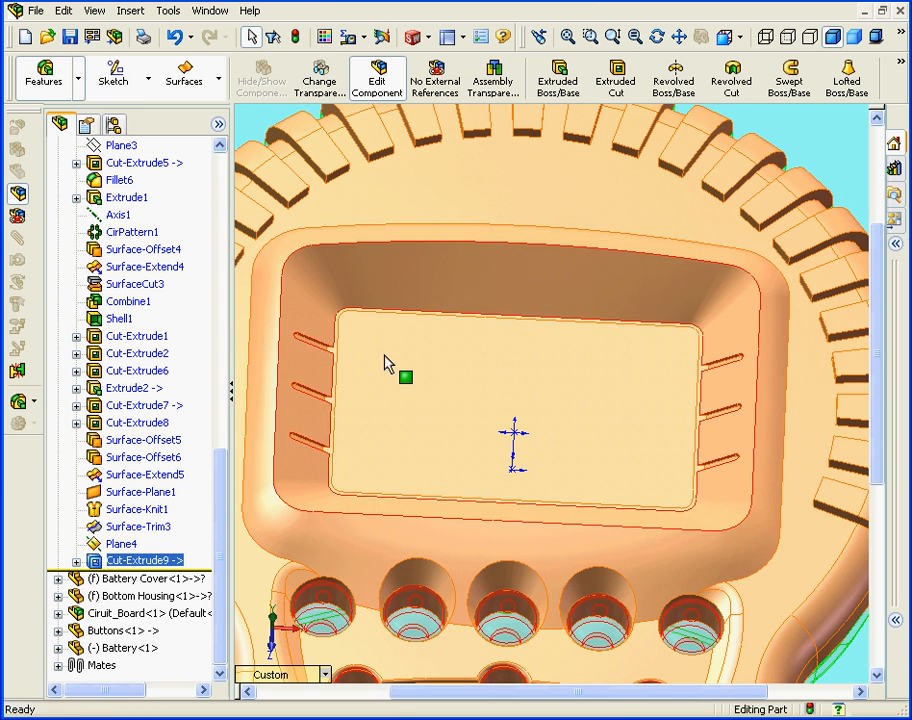
- Hide the offset surface and Plane4, leaving only the slotted solid housing
right_click(400, 375)
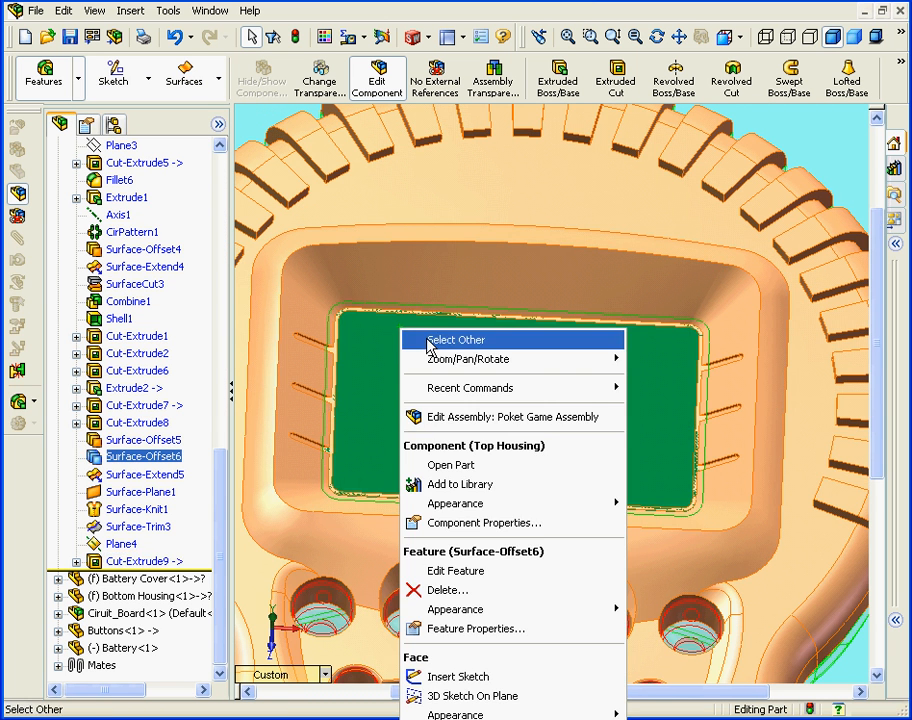
mouse_move(490, 570)
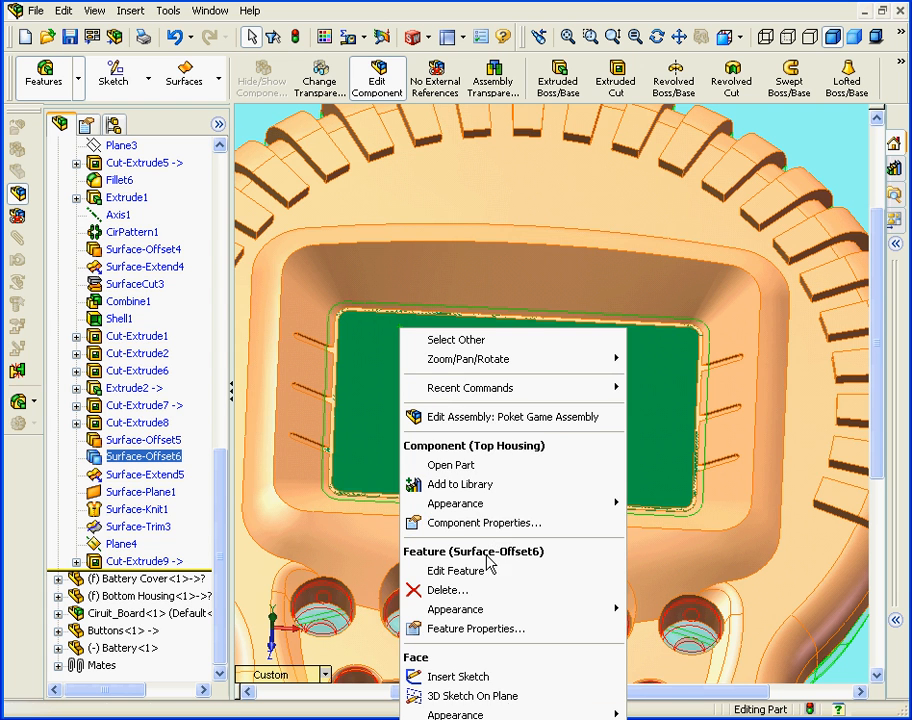
left_click(454, 570)
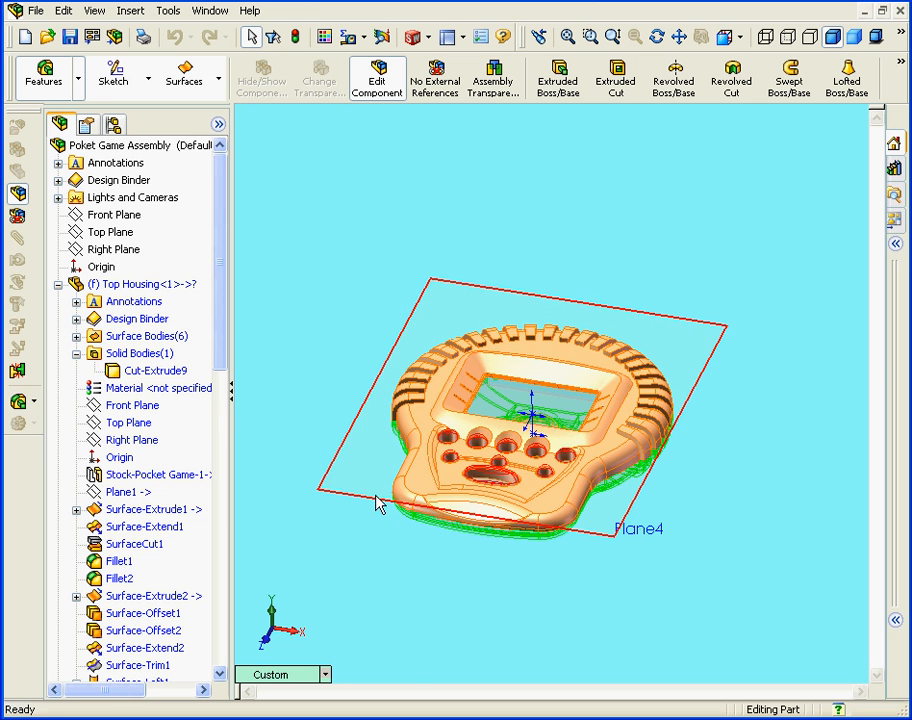
scroll("down", 3)
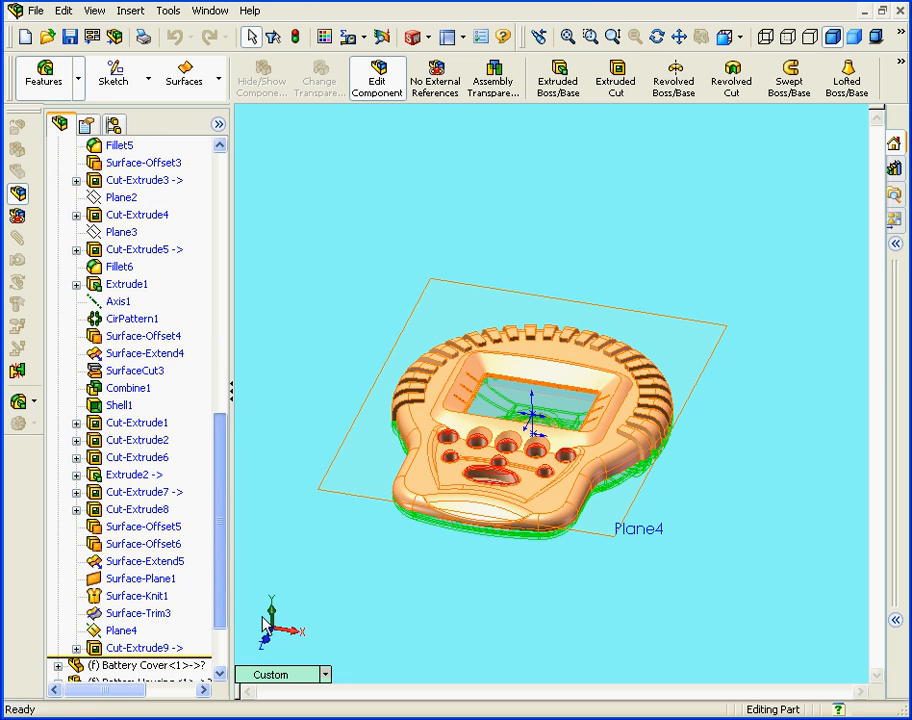
right_click(120, 627)
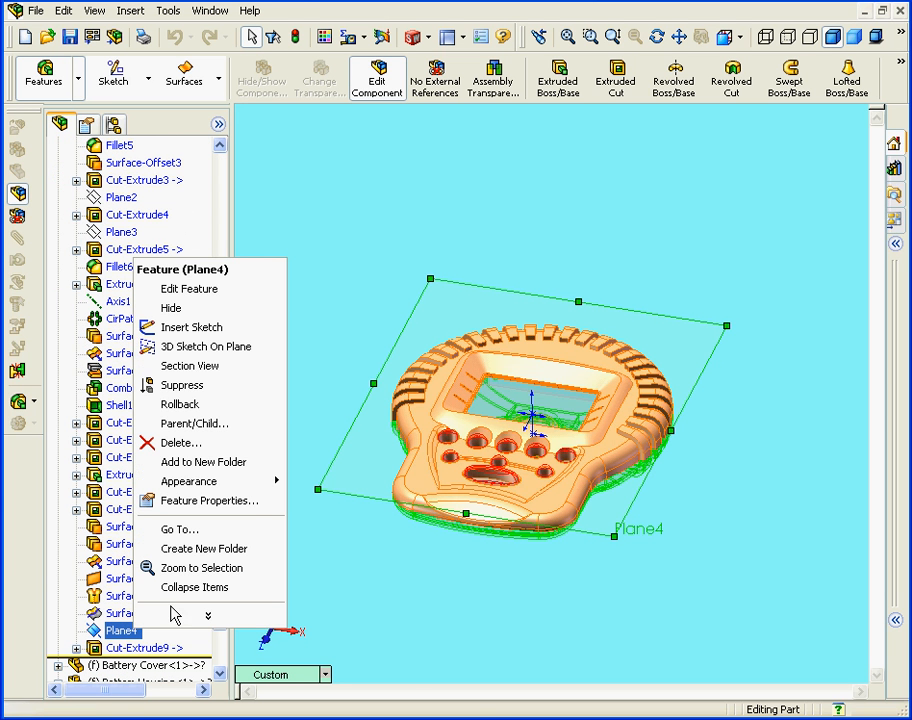
left_click(170, 308)
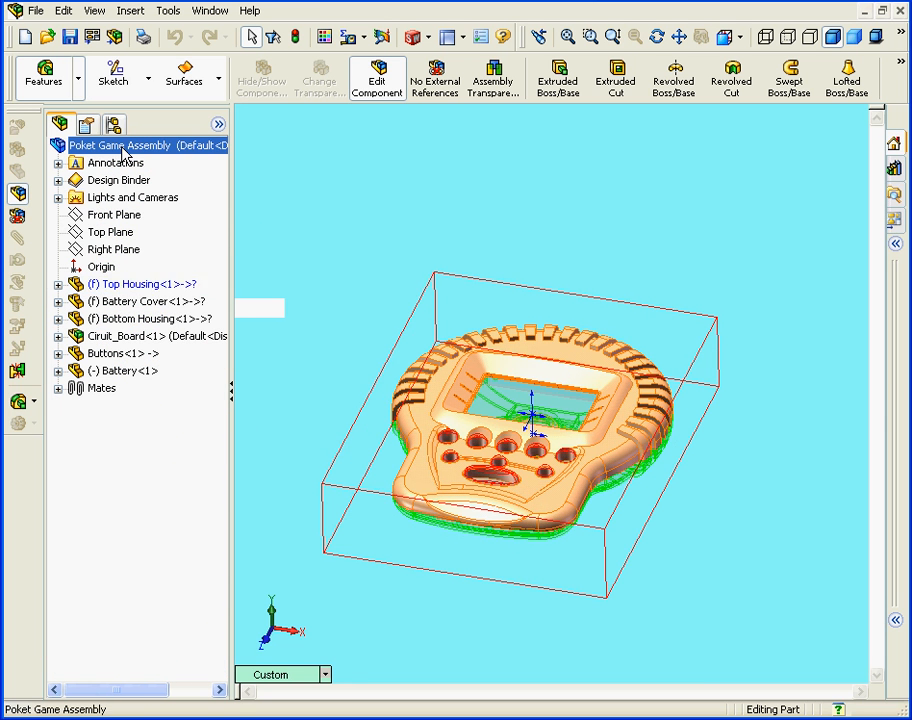
- Return to editing the whole Poket Game Assembly and view it at an angle
right_click(120, 145)
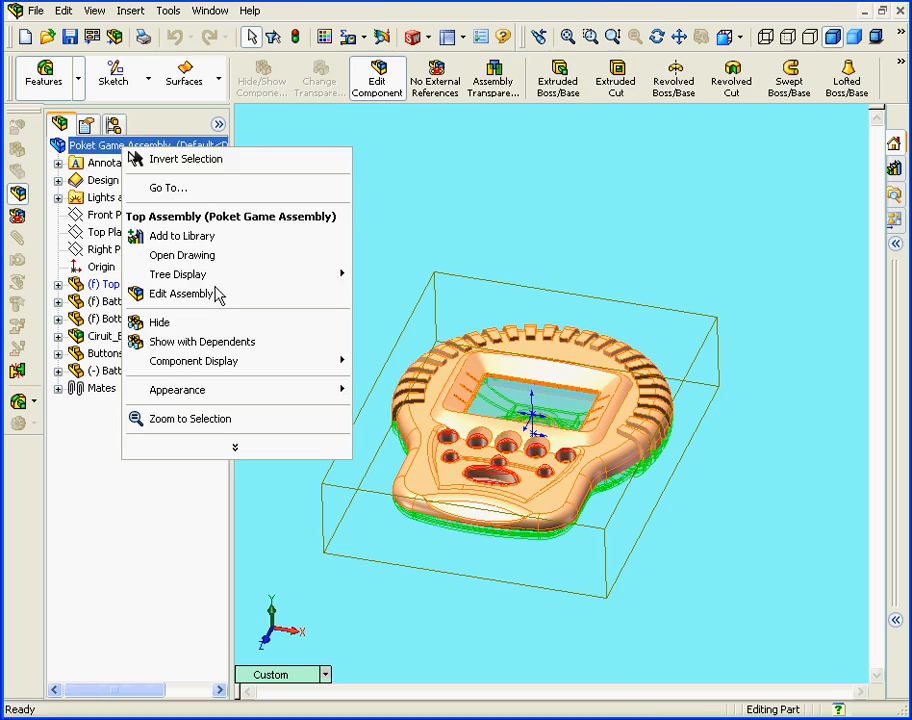
left_click(183, 293)
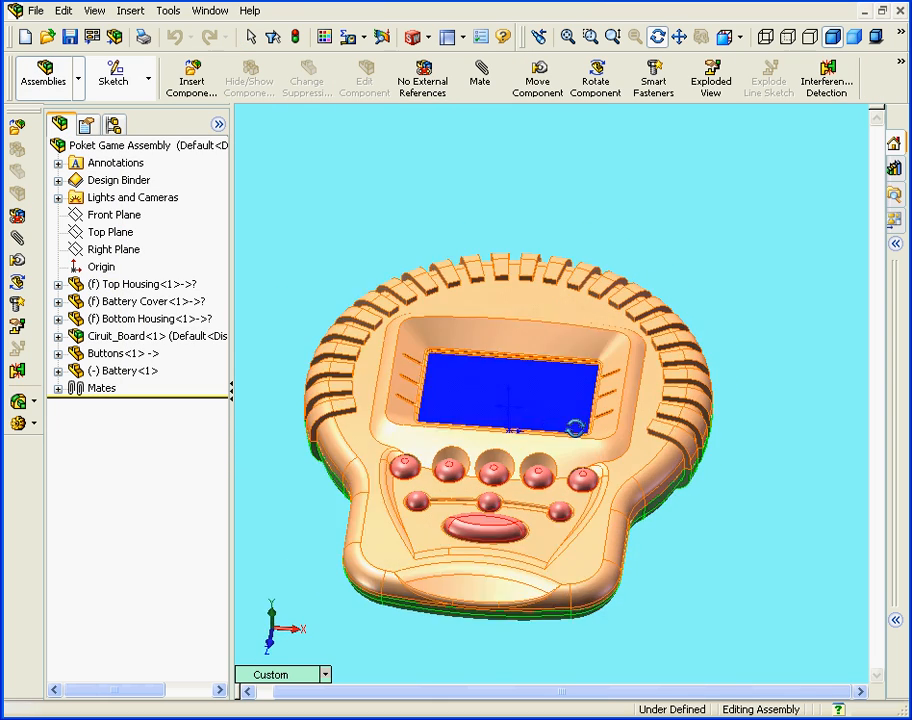
left_click_drag(575, 430, 665, 430)
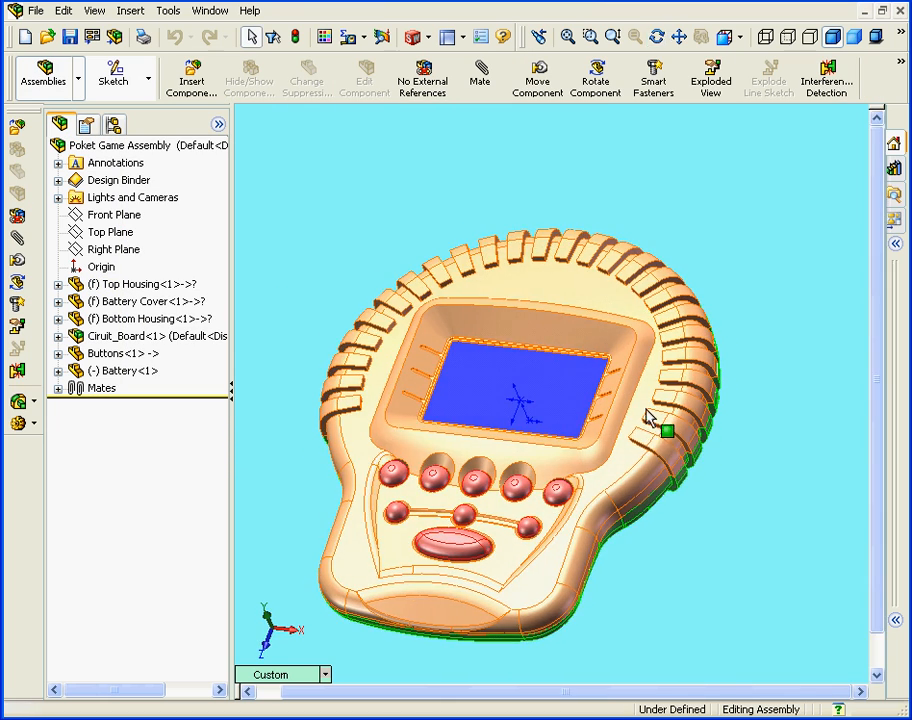